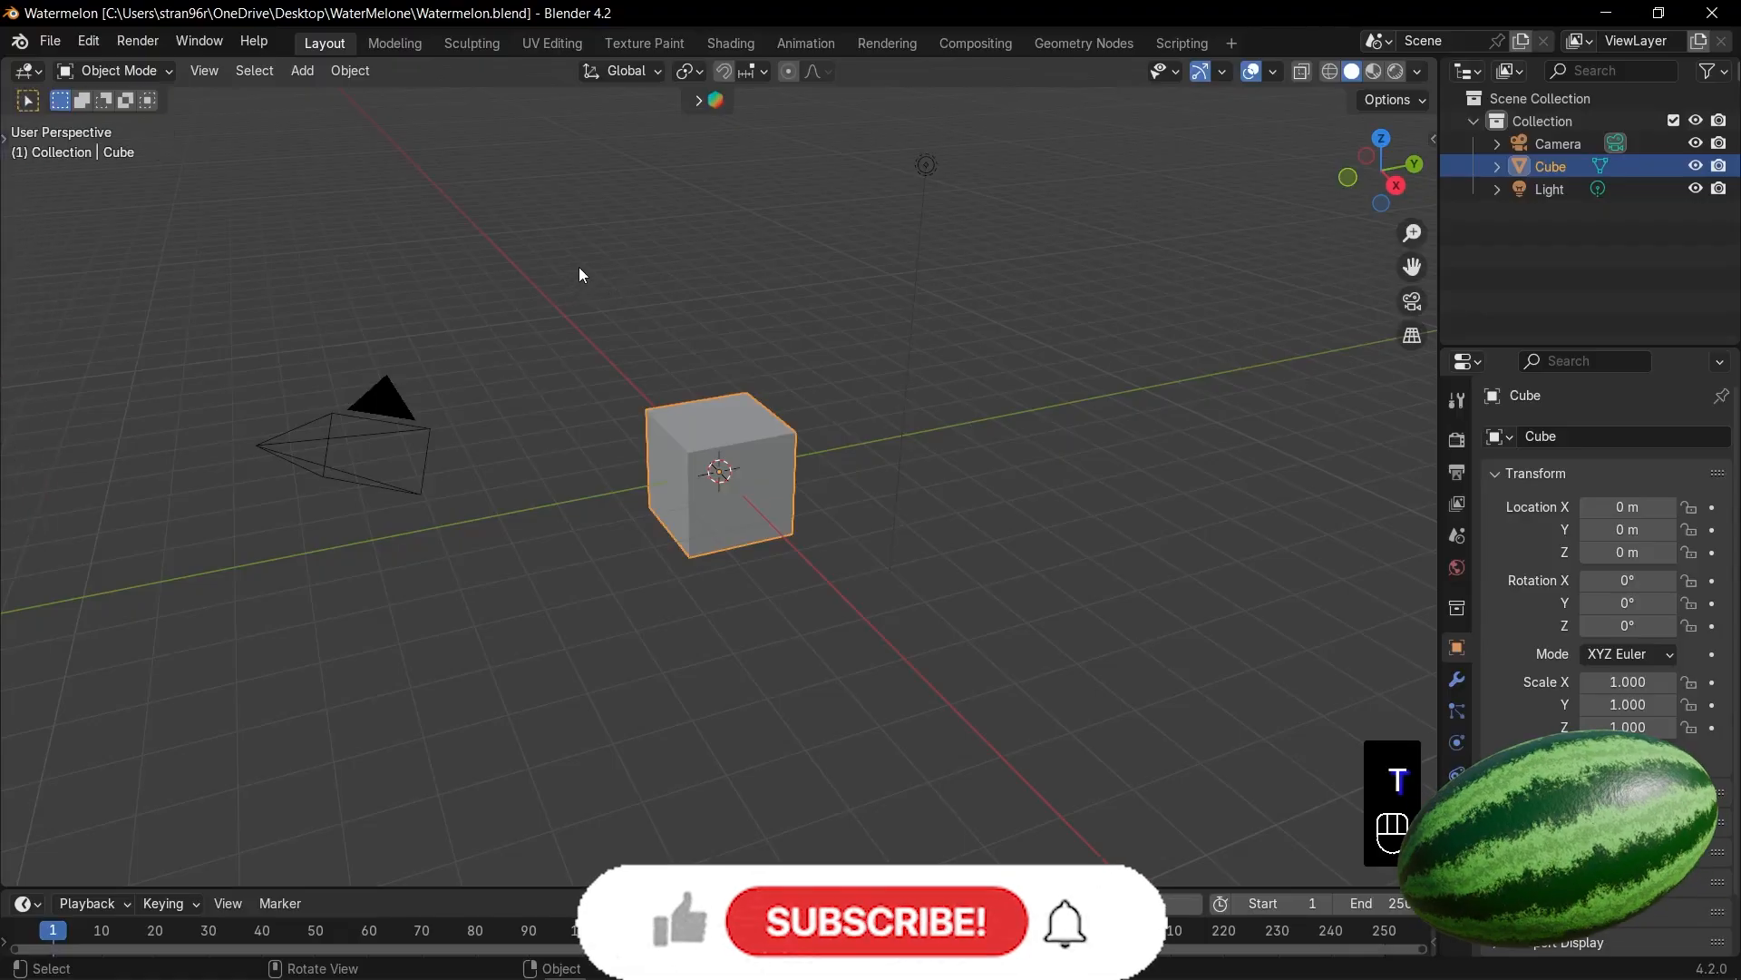
# Delete the default cube and bring up the Add menu to reach the mesh list.
pyautogui.press('Delete')
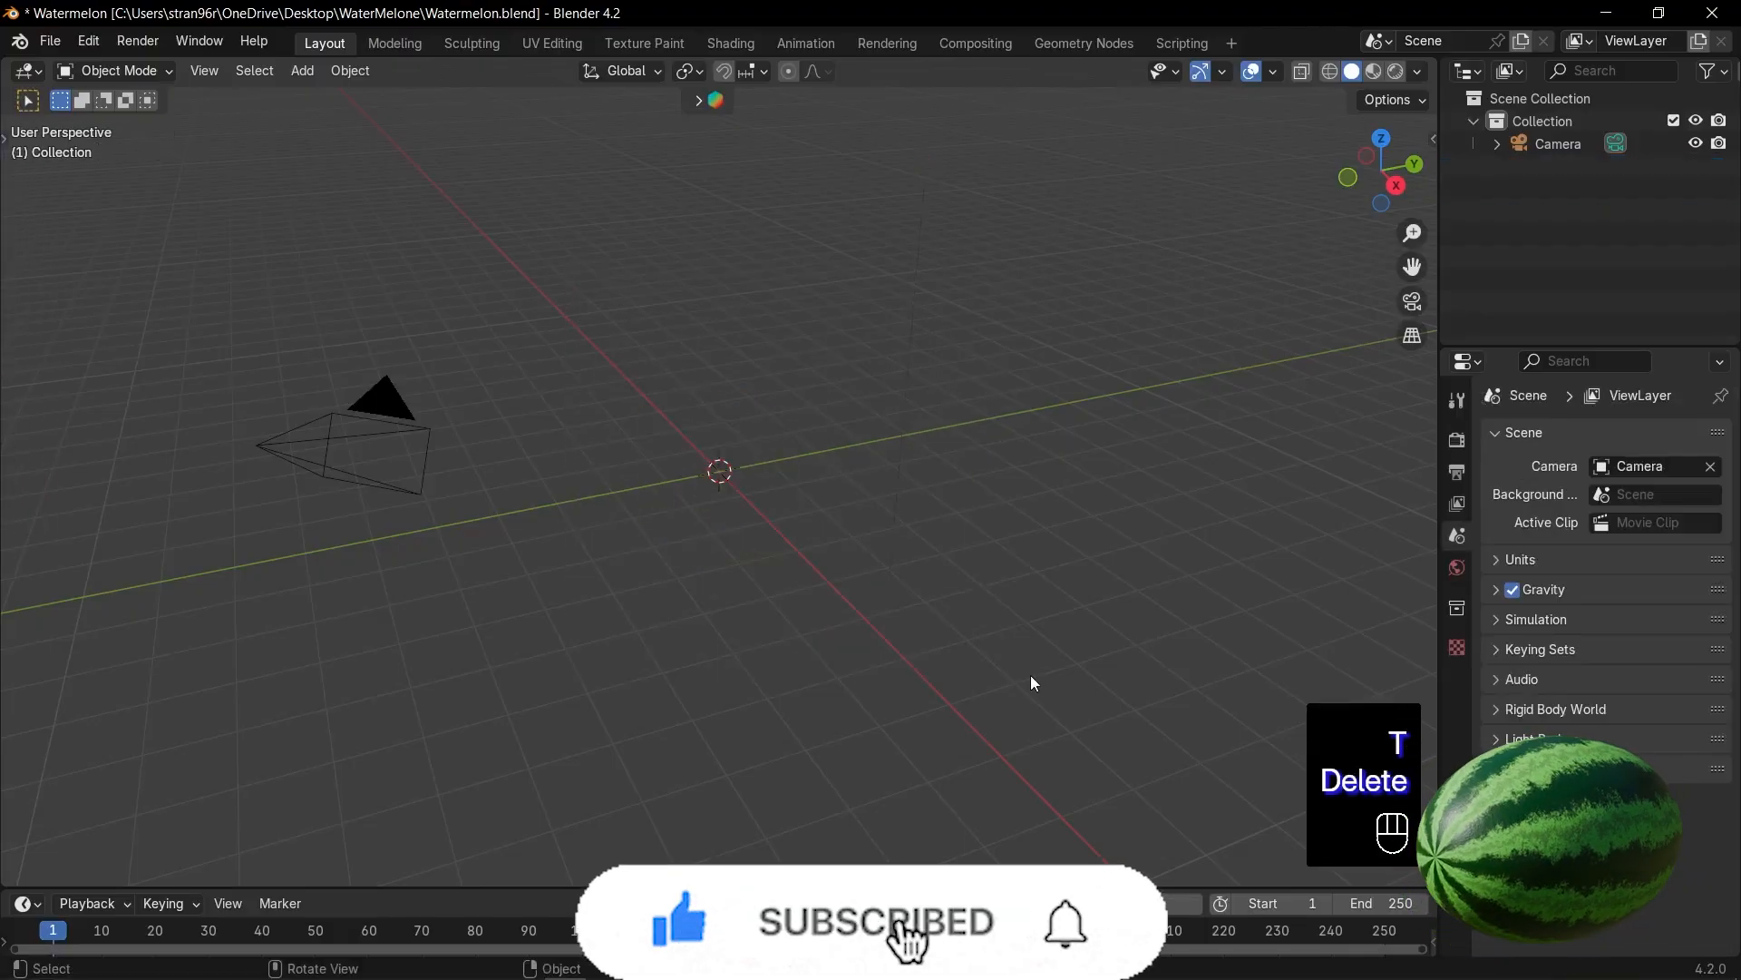
pyautogui.press('shift+a')
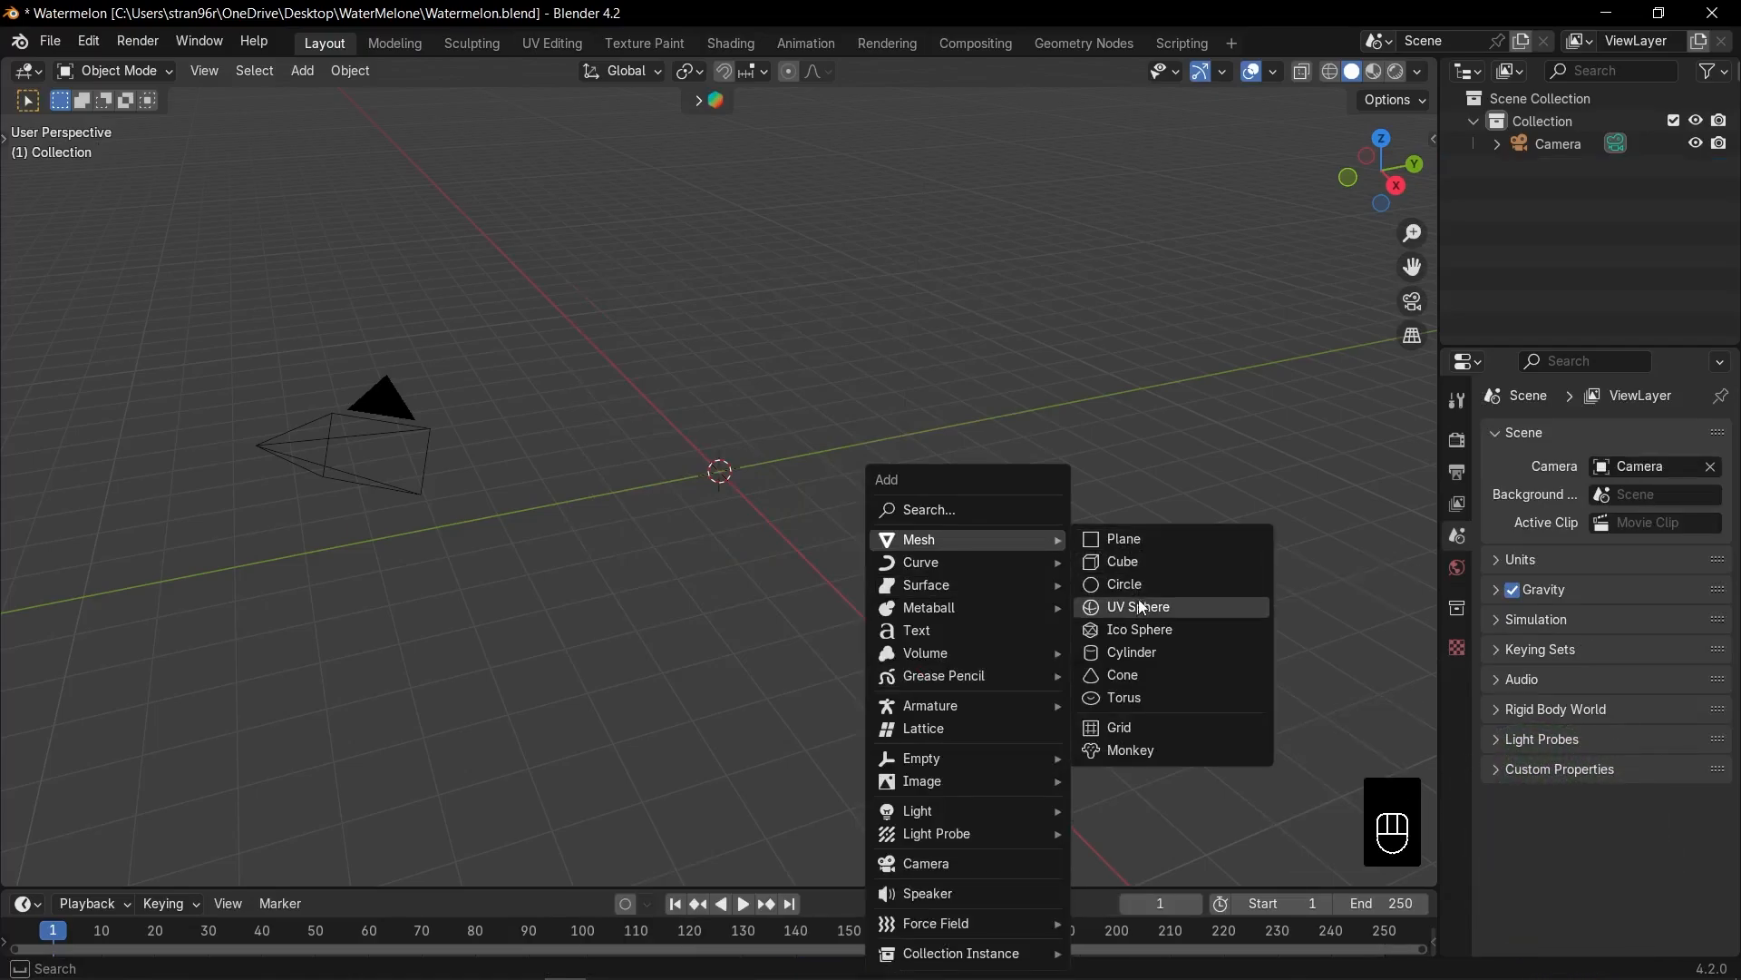
# Add a UV sphere, view it through the camera, and stretch it along Z to 1.569.
pyautogui.click(1137, 607)
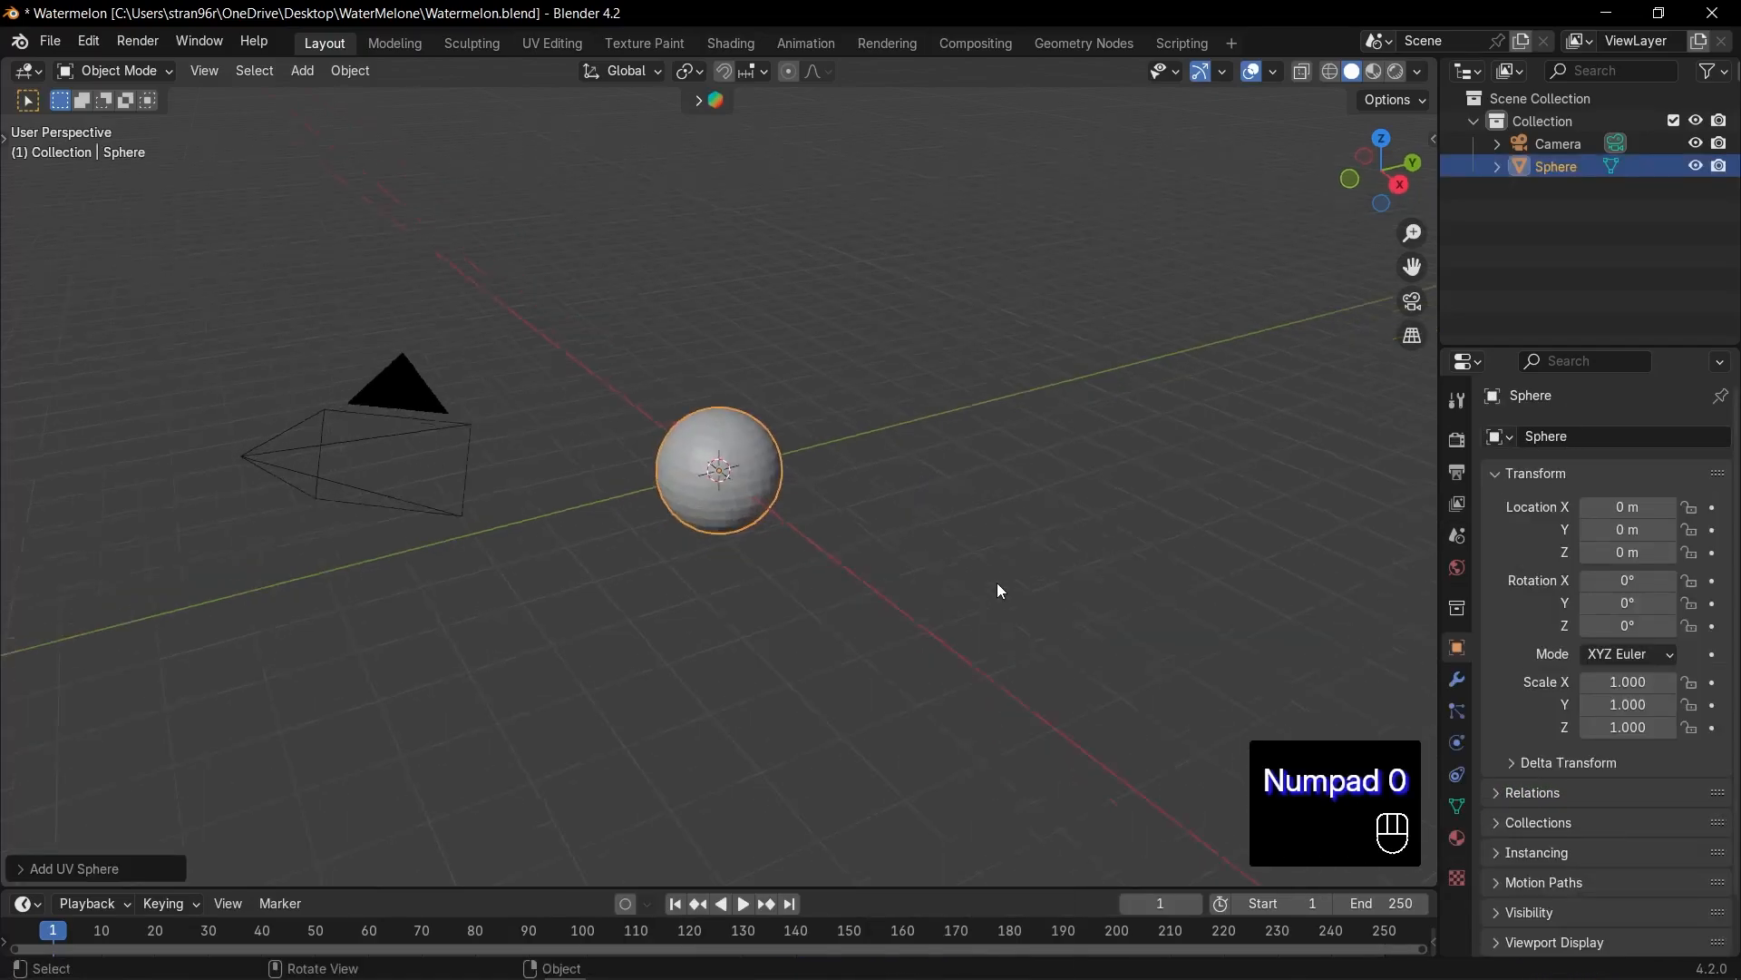
pyautogui.press('Numpad0')
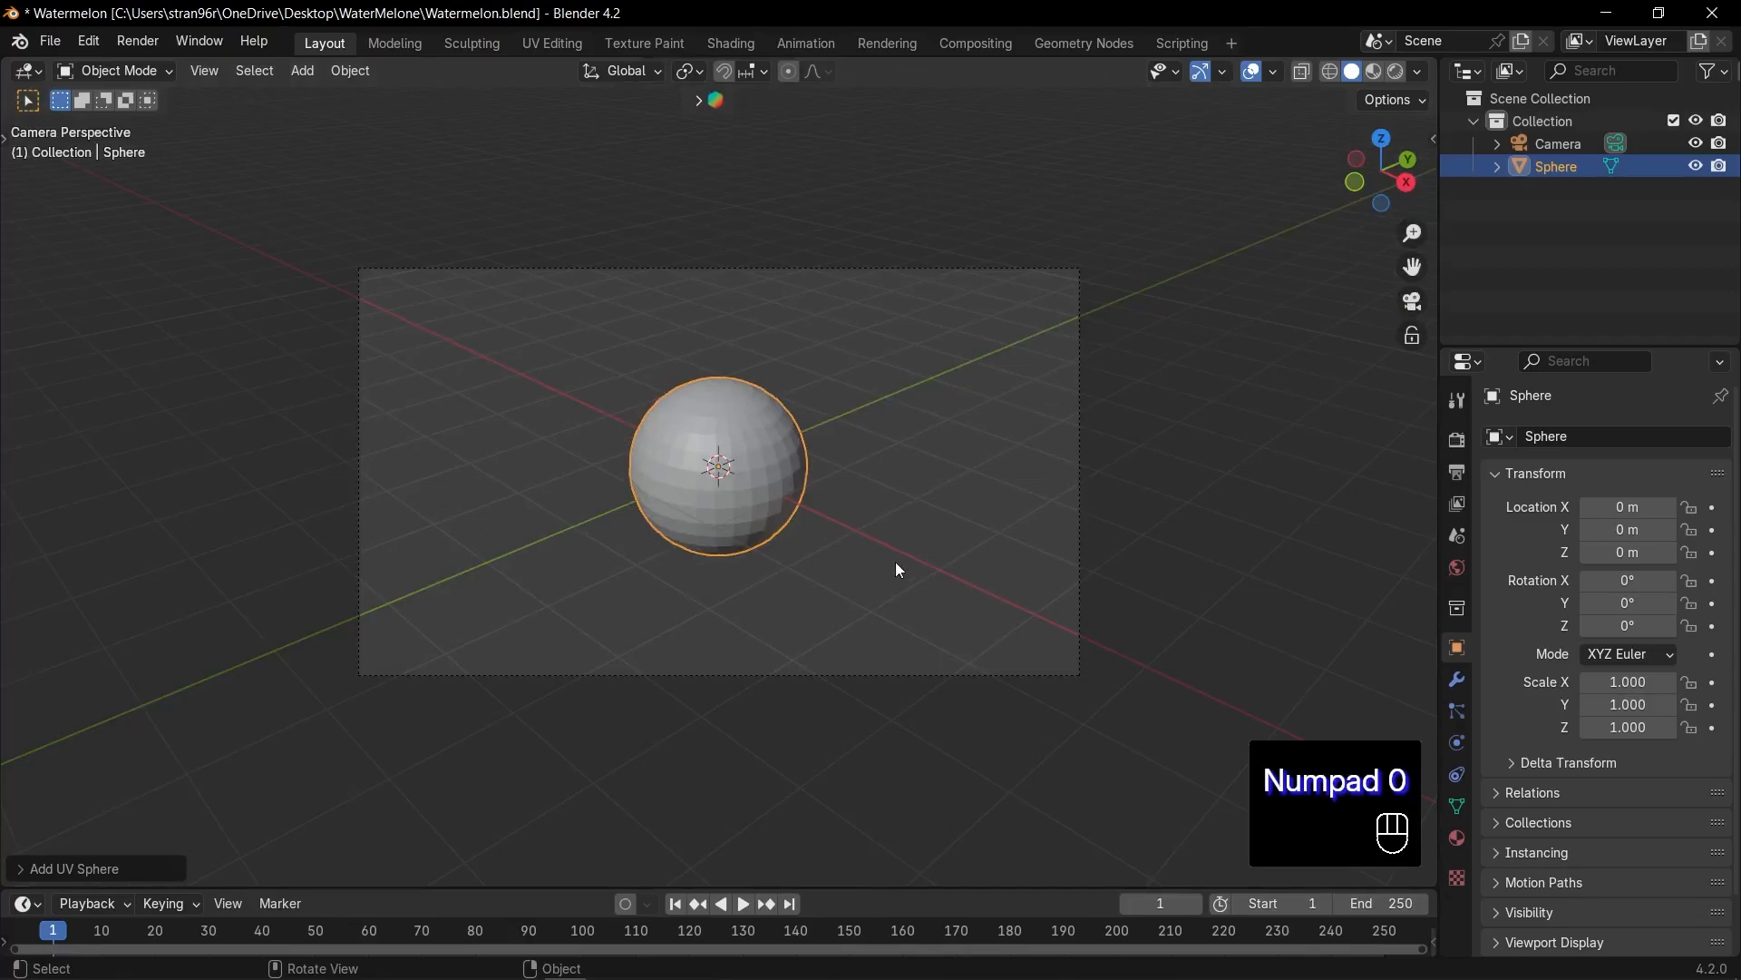
pyautogui.moveTo(927, 519)
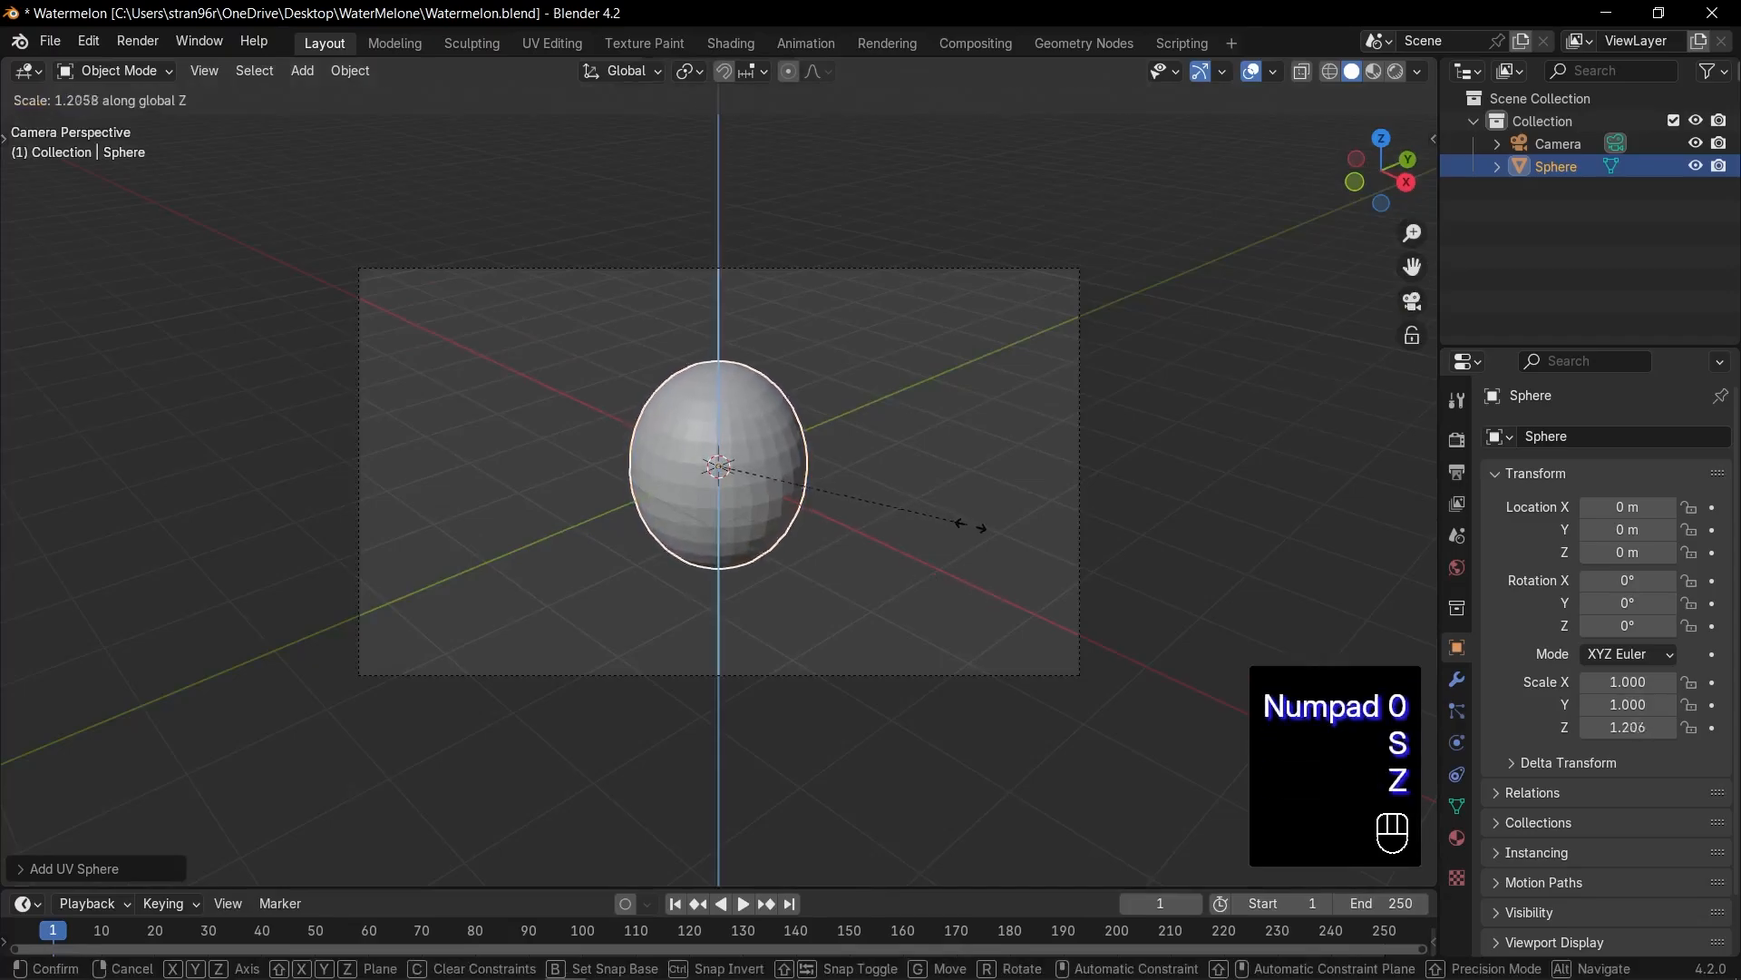
pyautogui.moveTo(1039, 533)
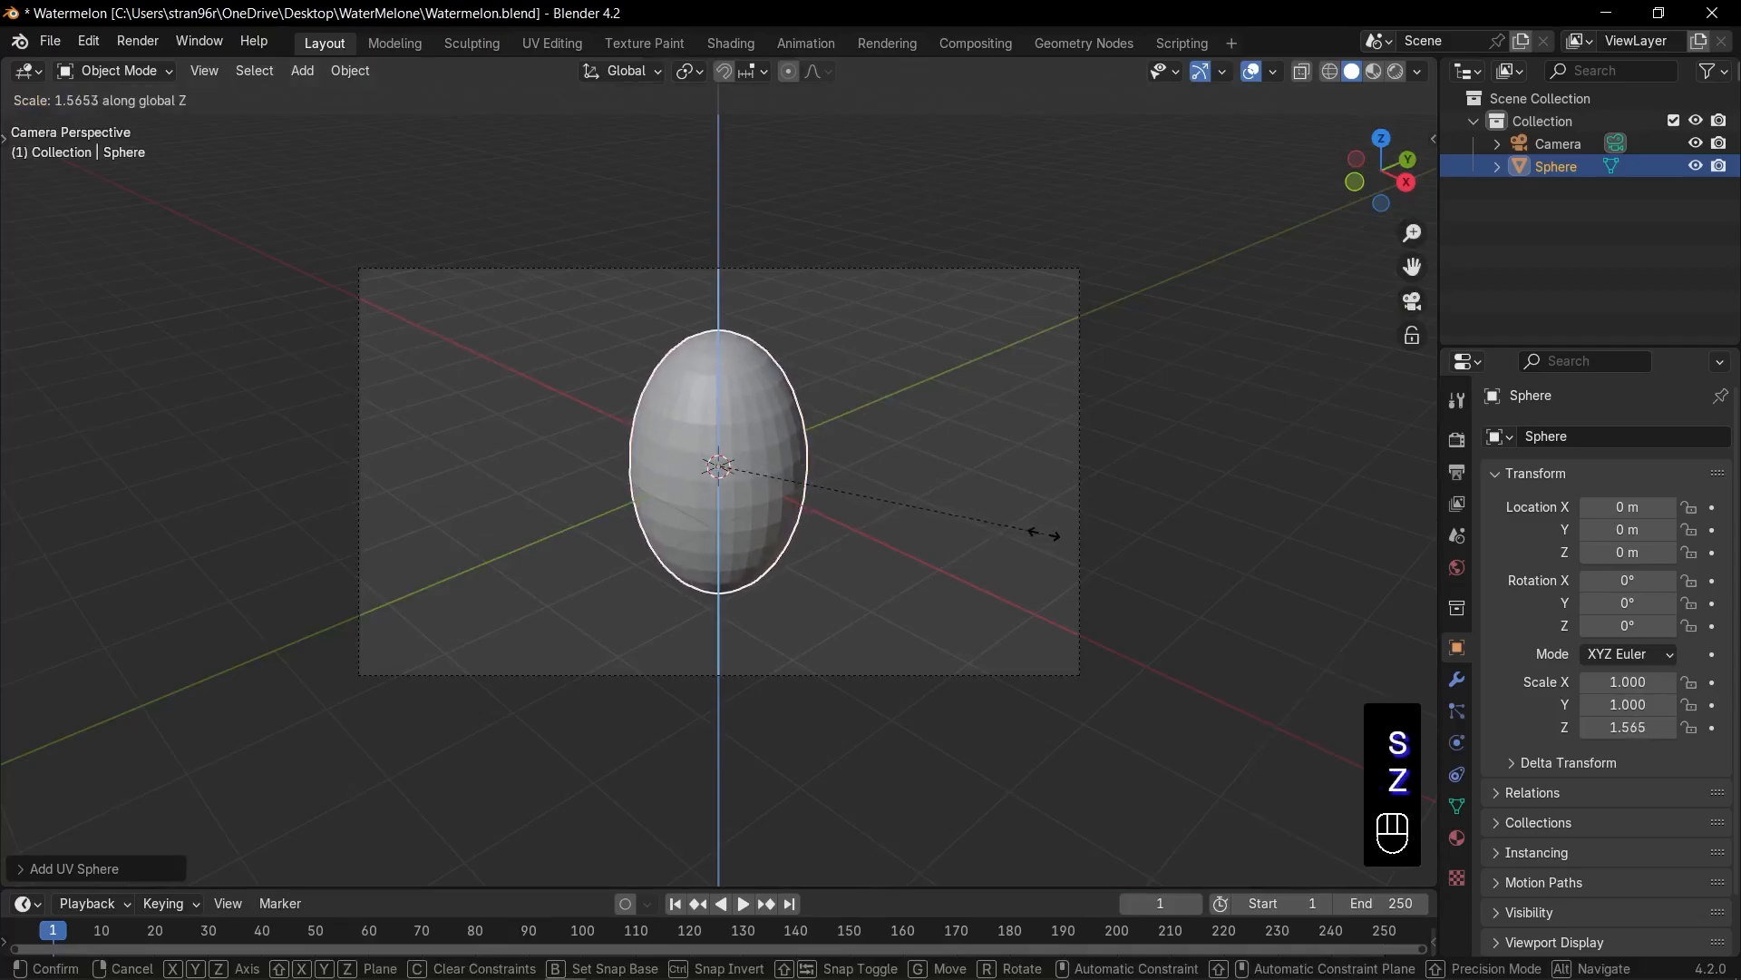
pyautogui.click(1044, 541)
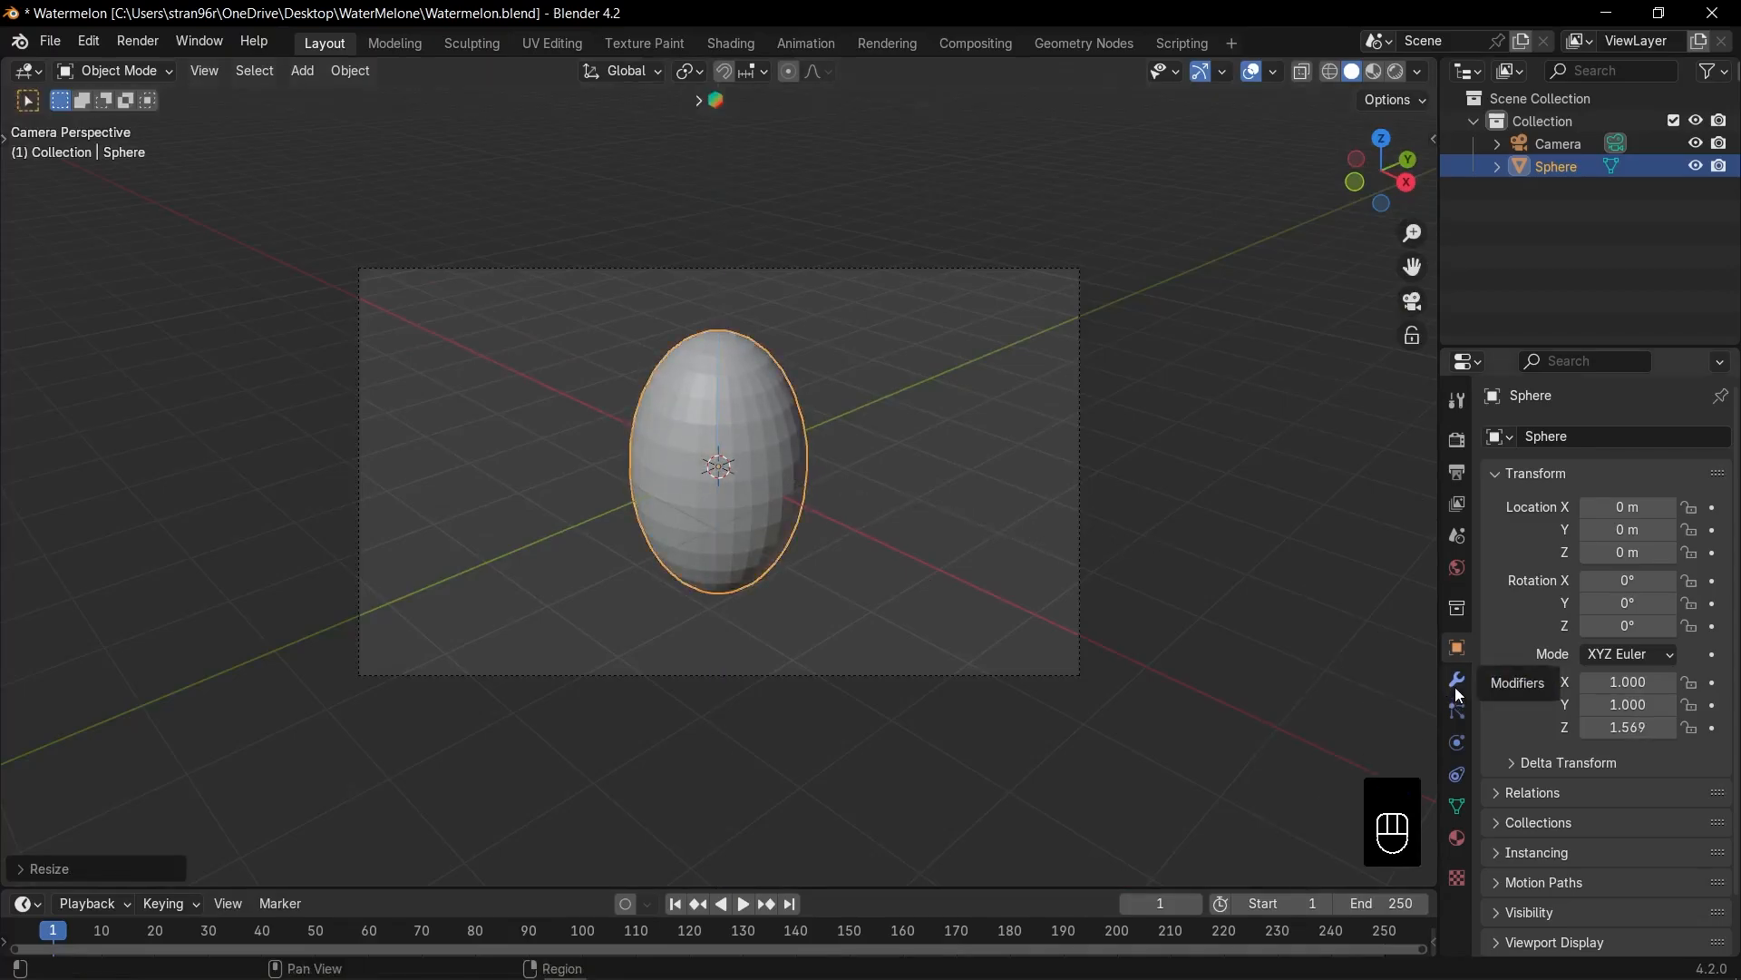
# Add a Subdivision Surface modifier to the sphere and collapse its panel.
pyautogui.click(1456, 678)
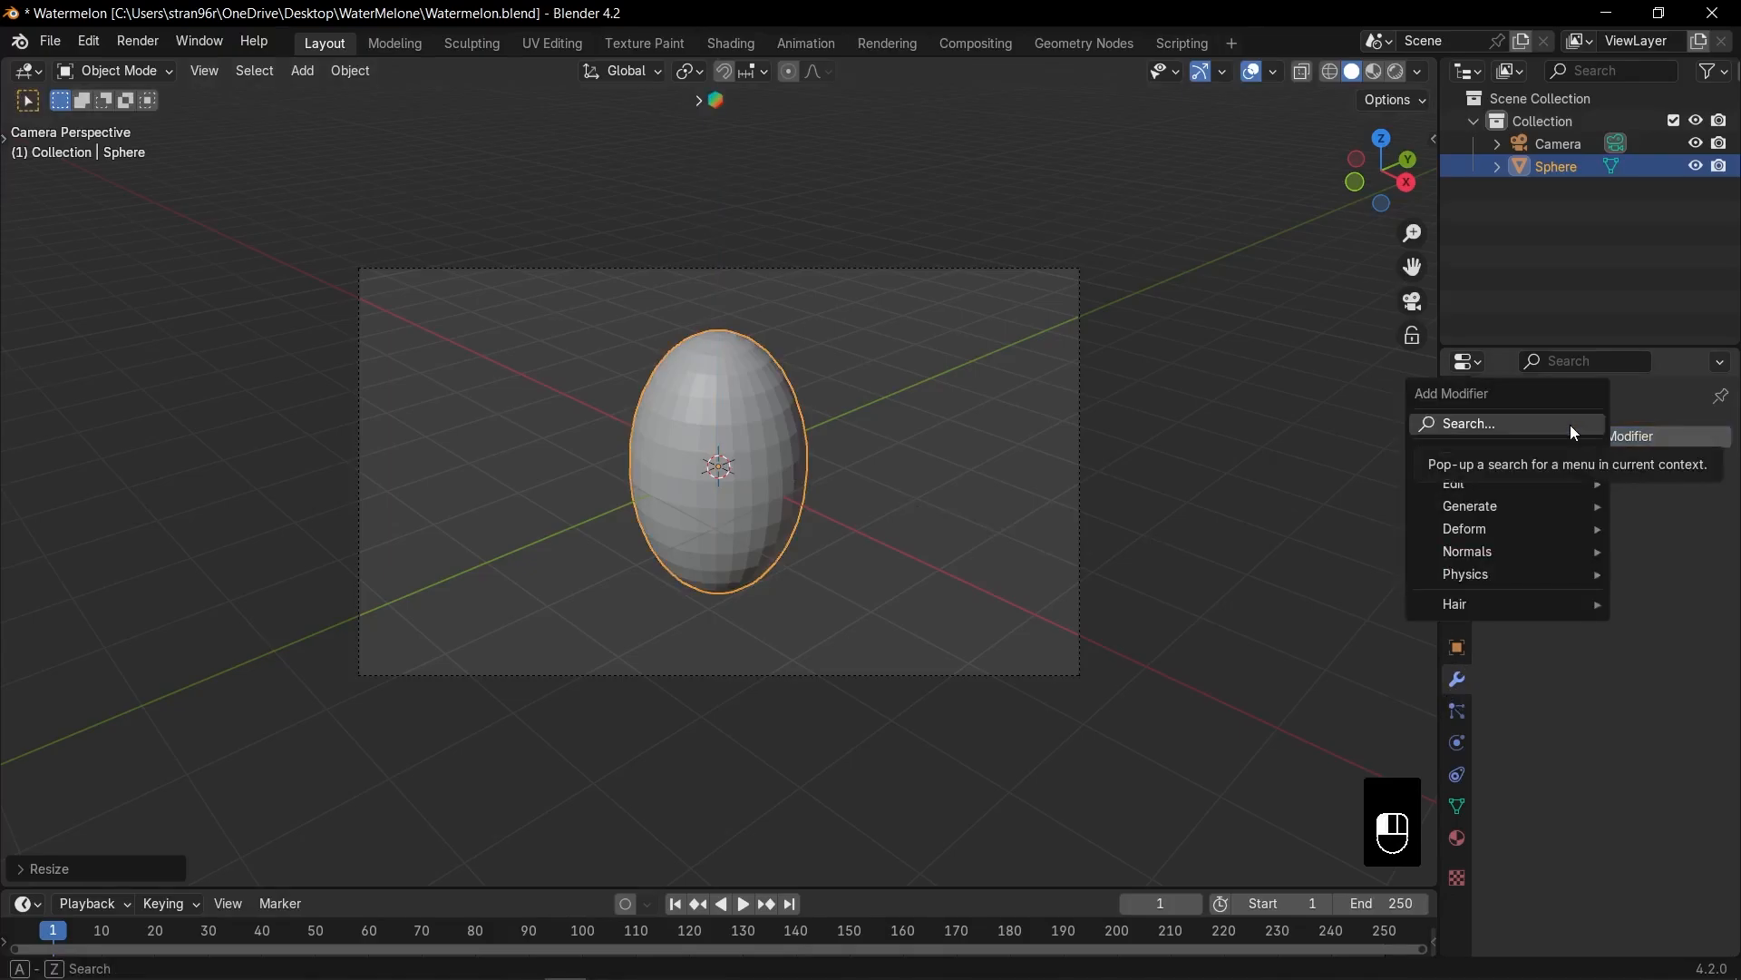
pyautogui.click(1468, 509)
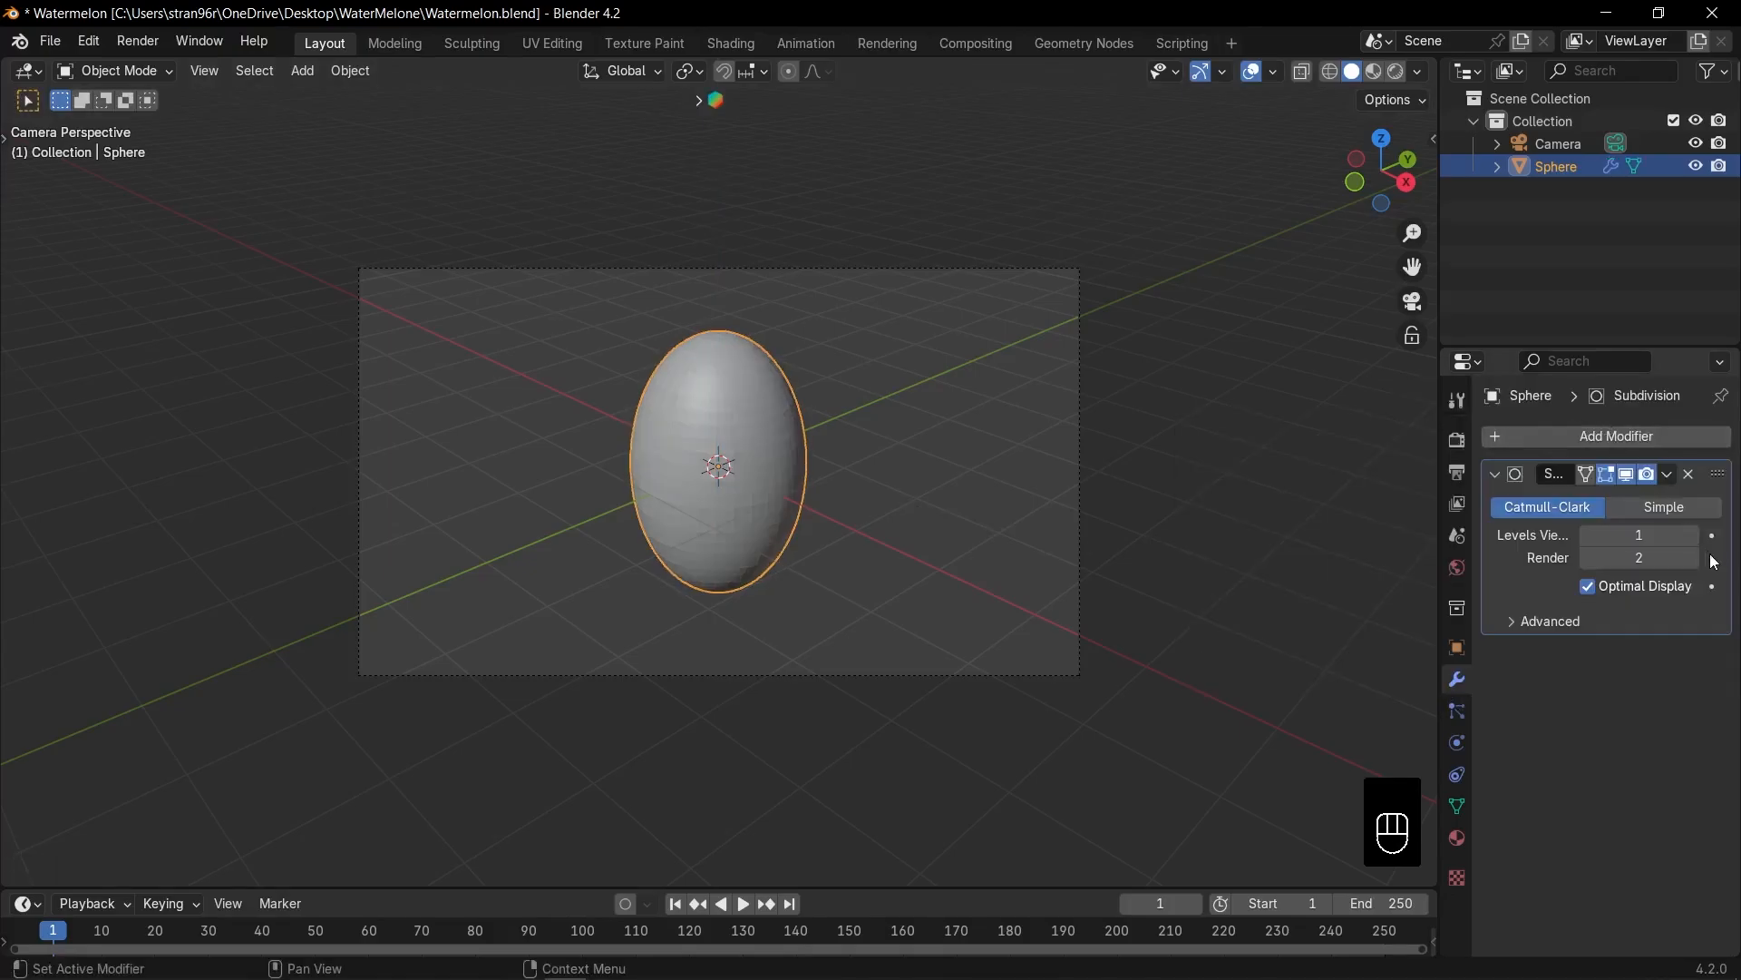
pyautogui.click(1495, 474)
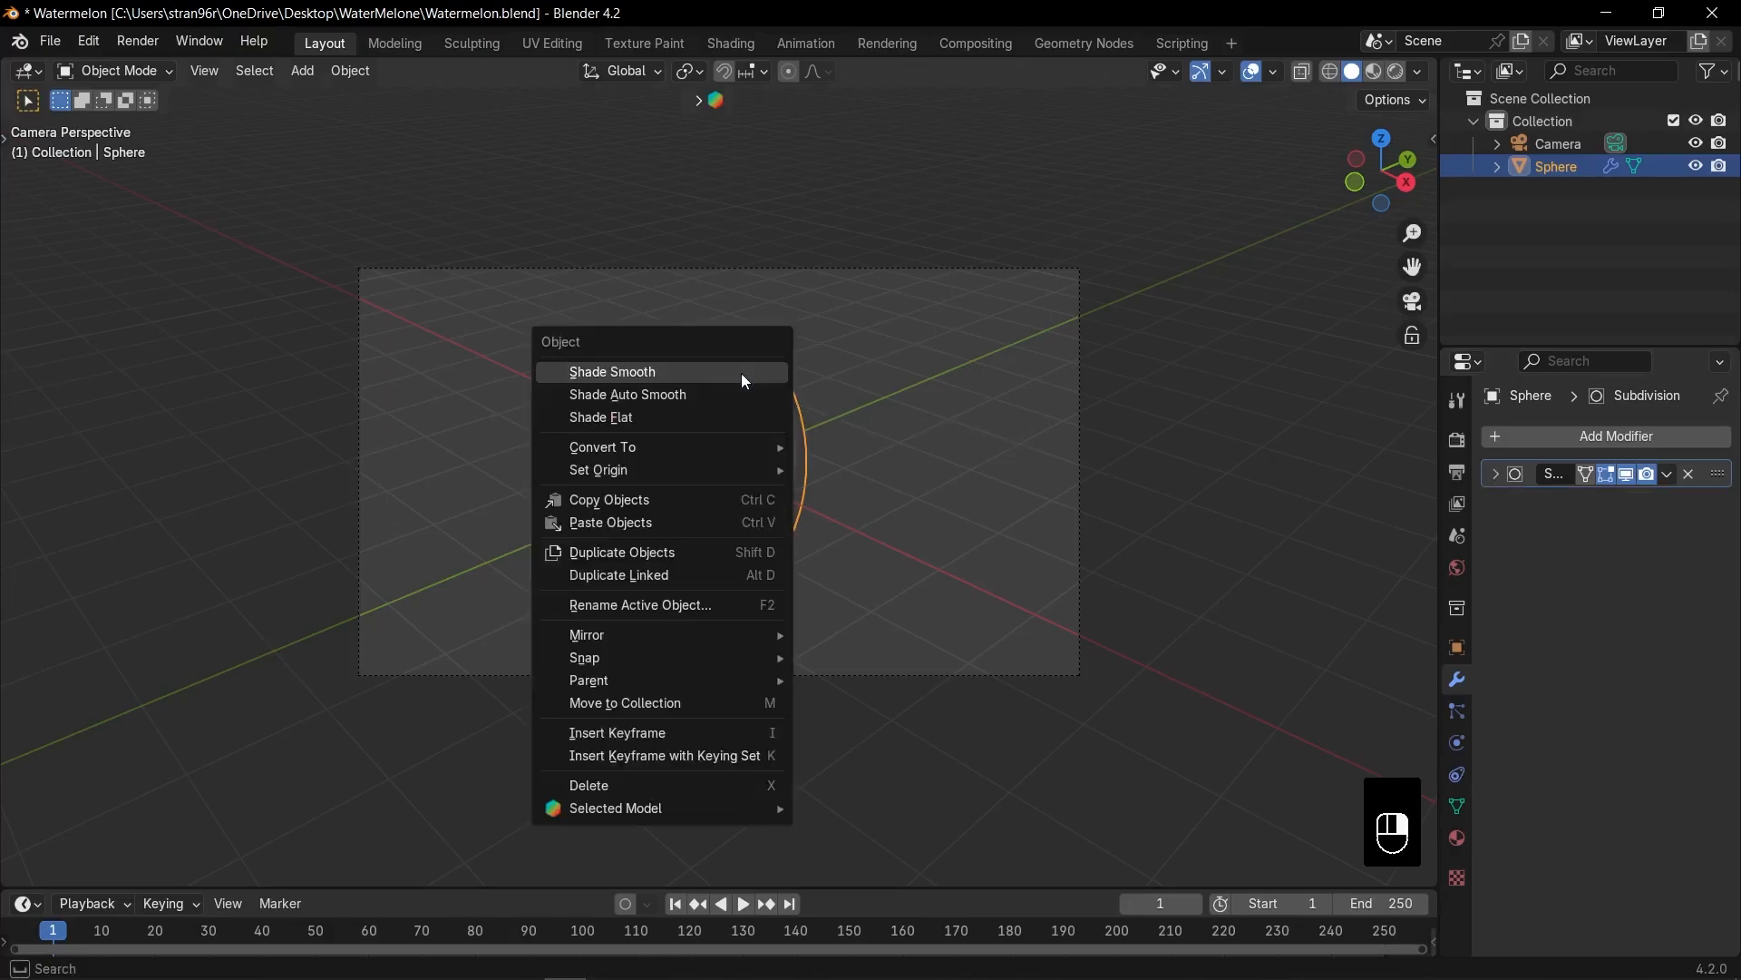
# Shade the sphere smooth and switch the viewport to Material Preview.
pyautogui.click(612, 371)
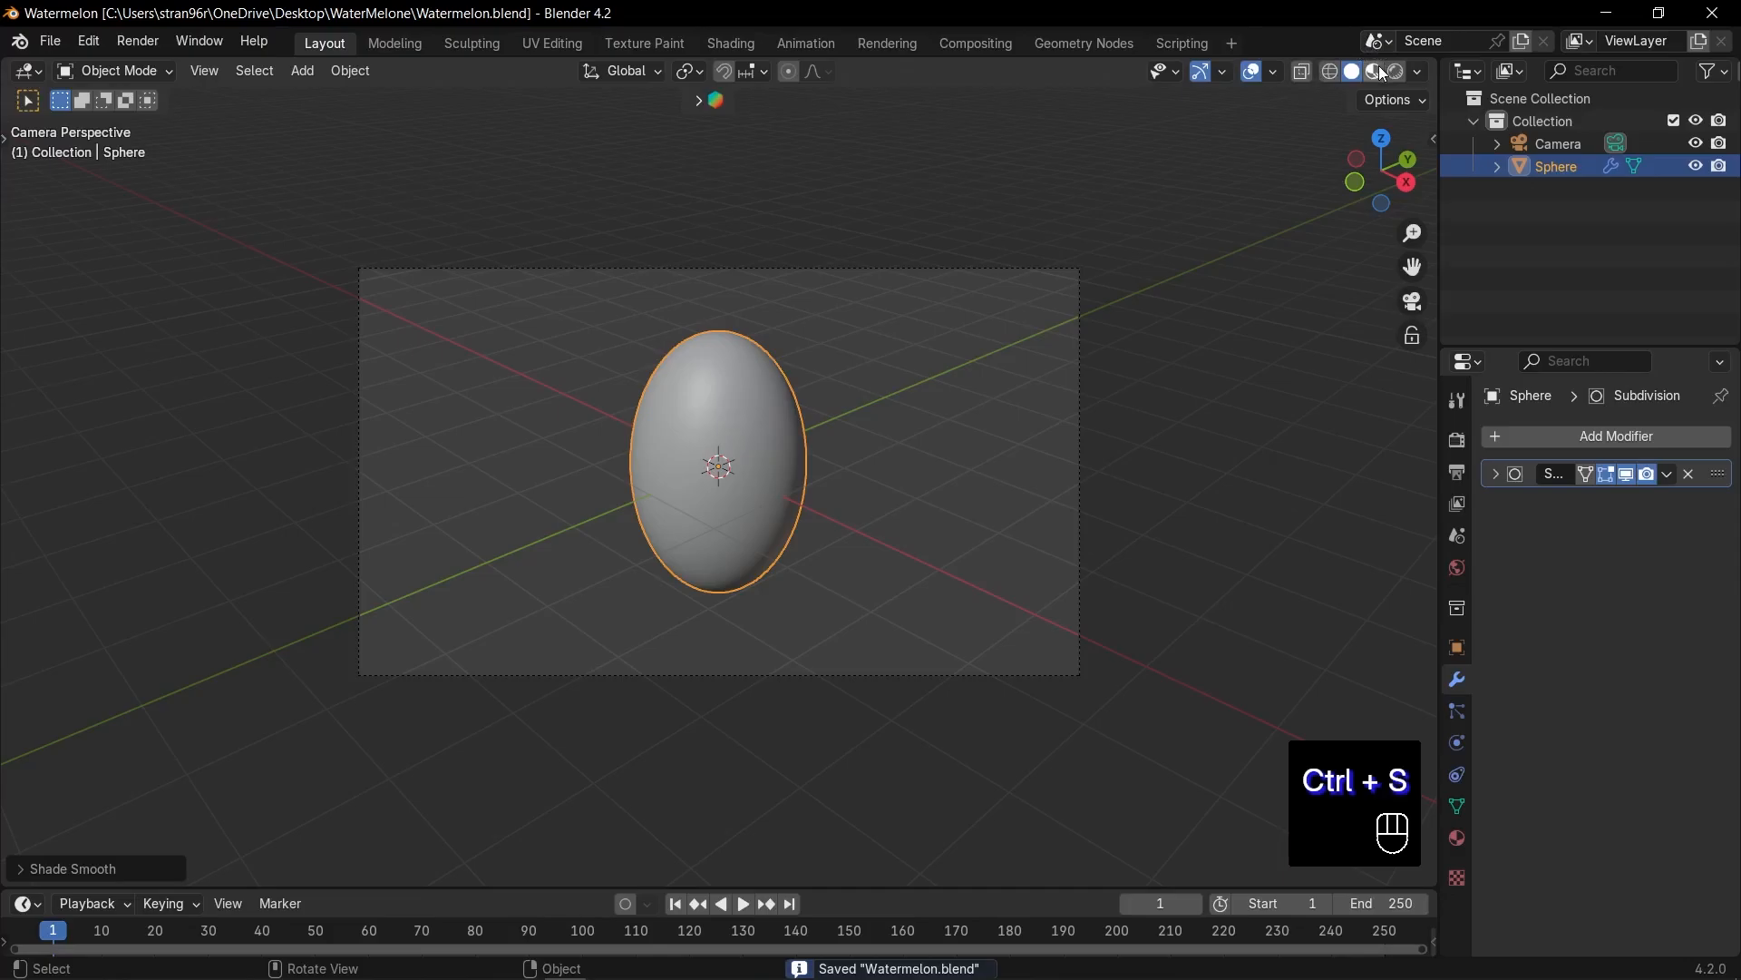
pyautogui.click(1377, 70)
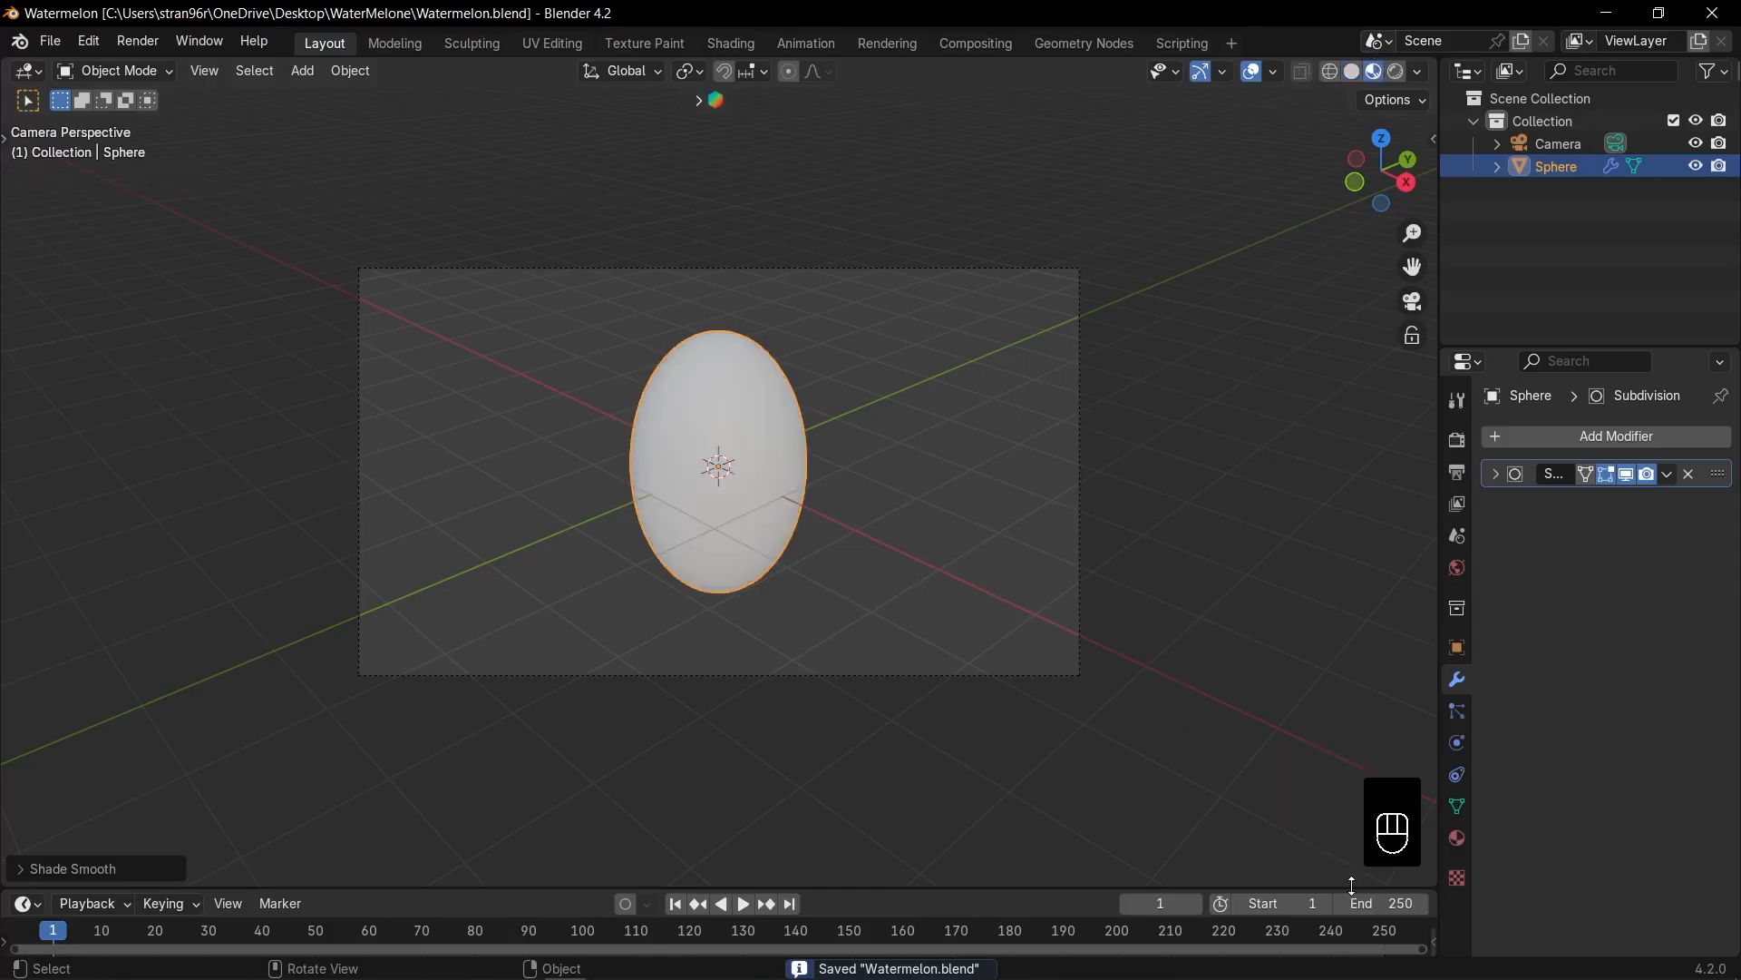
pyautogui.click(24, 432)
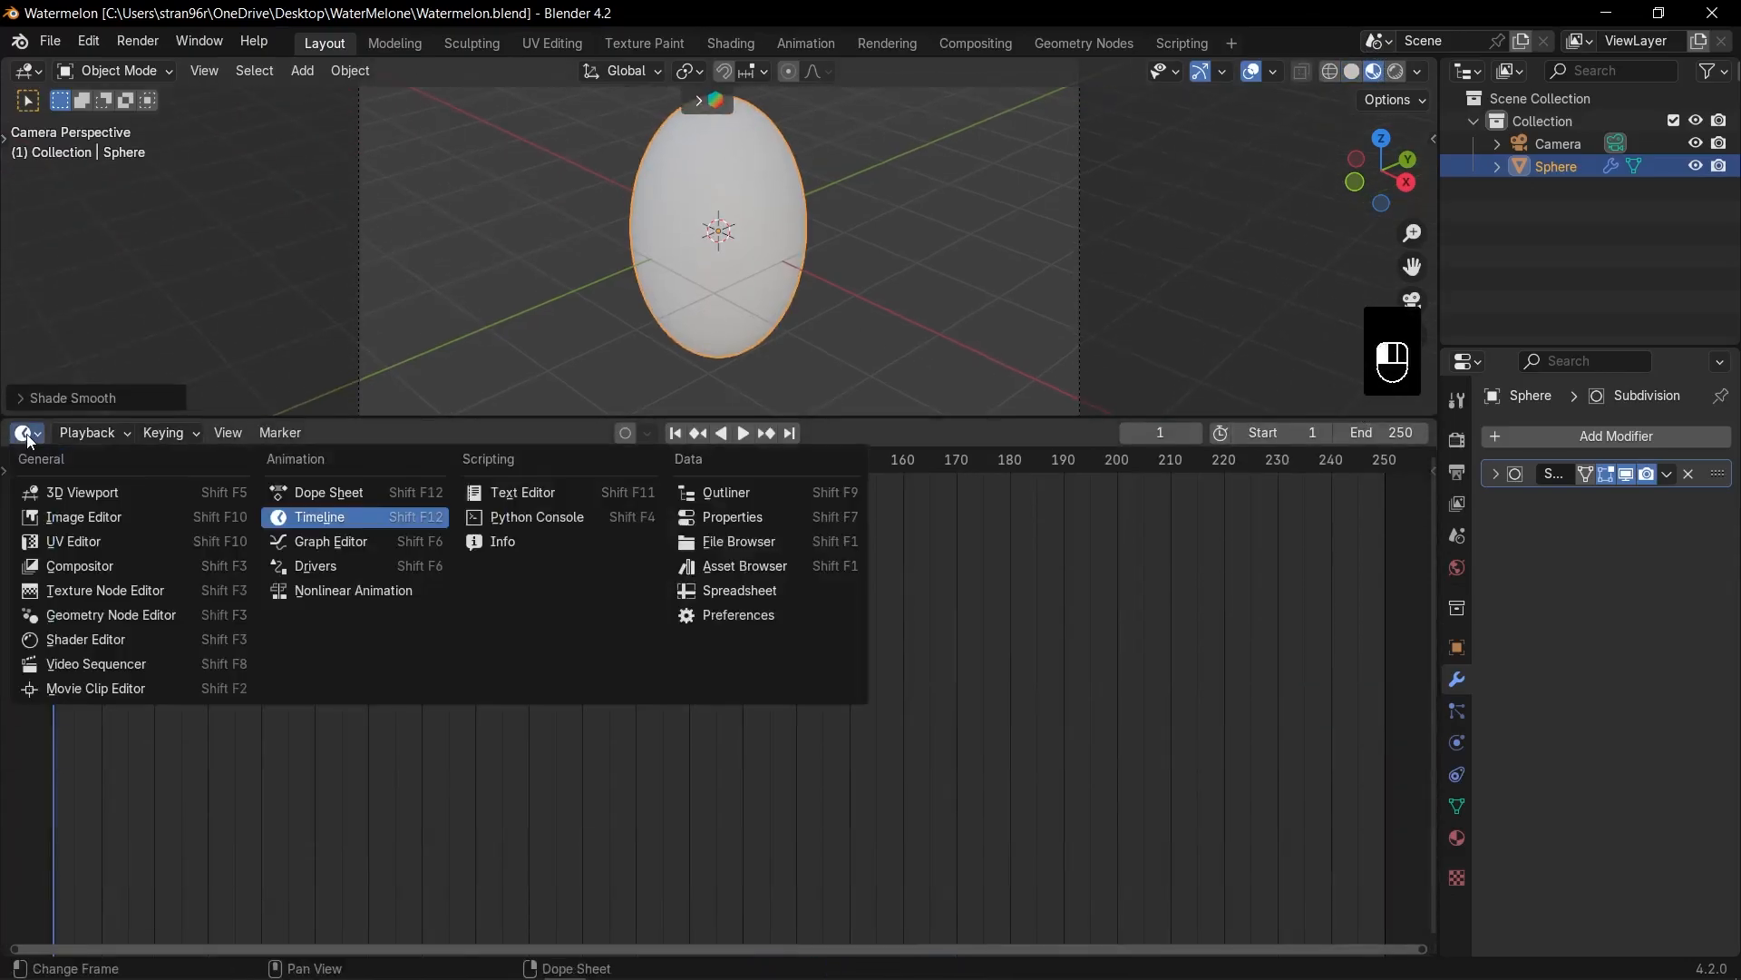
# Make the lower area a Shader Editor without sidebar and create Material.001.
pyautogui.click(85, 638)
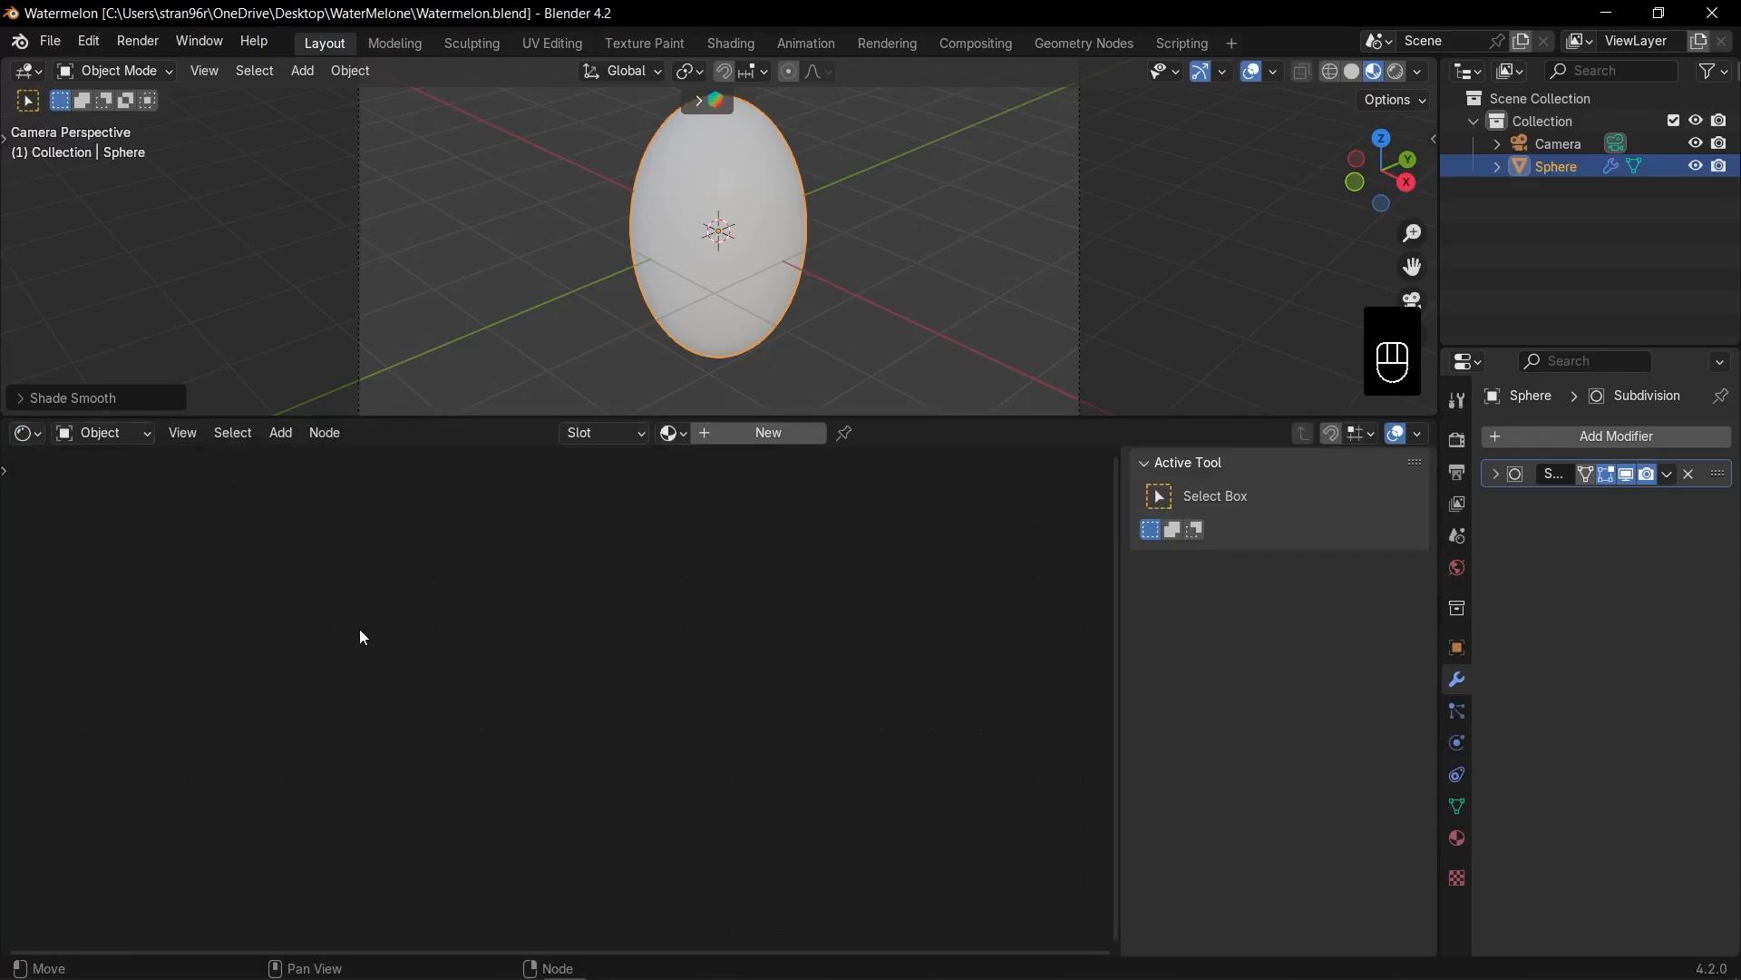
pyautogui.press('n')
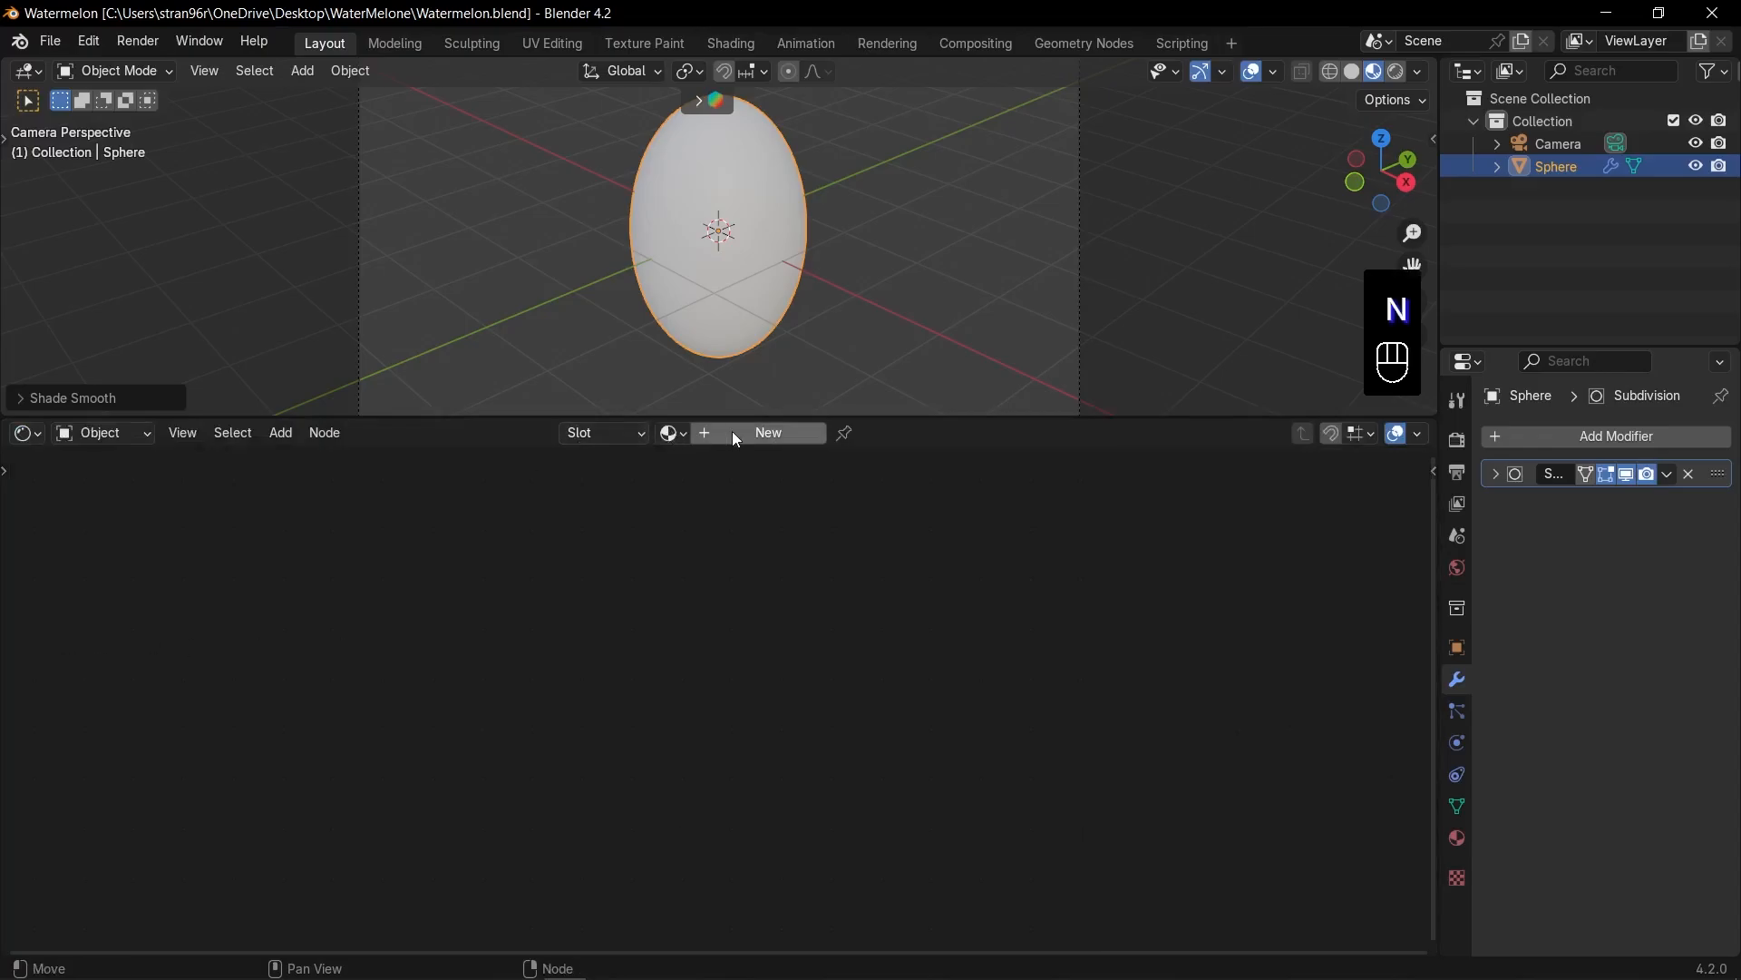
pyautogui.click(766, 432)
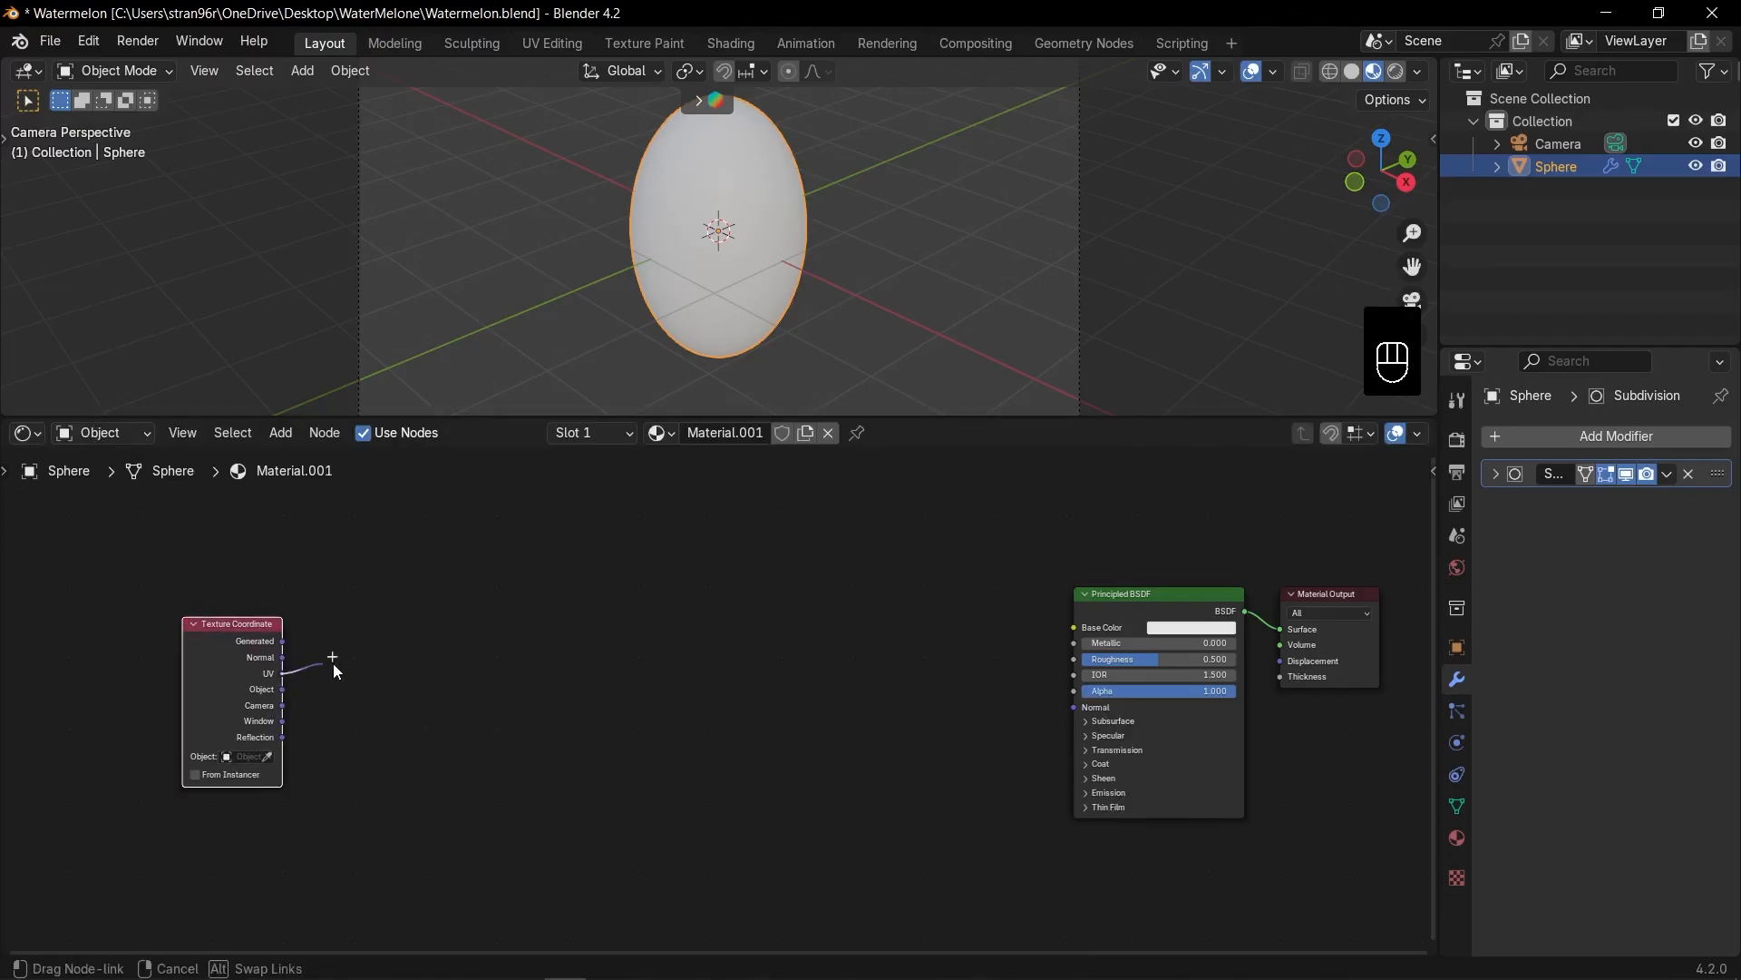
# Chain a Mapping node from UV into a new Wave Texture node.
pyautogui.write('mapp')
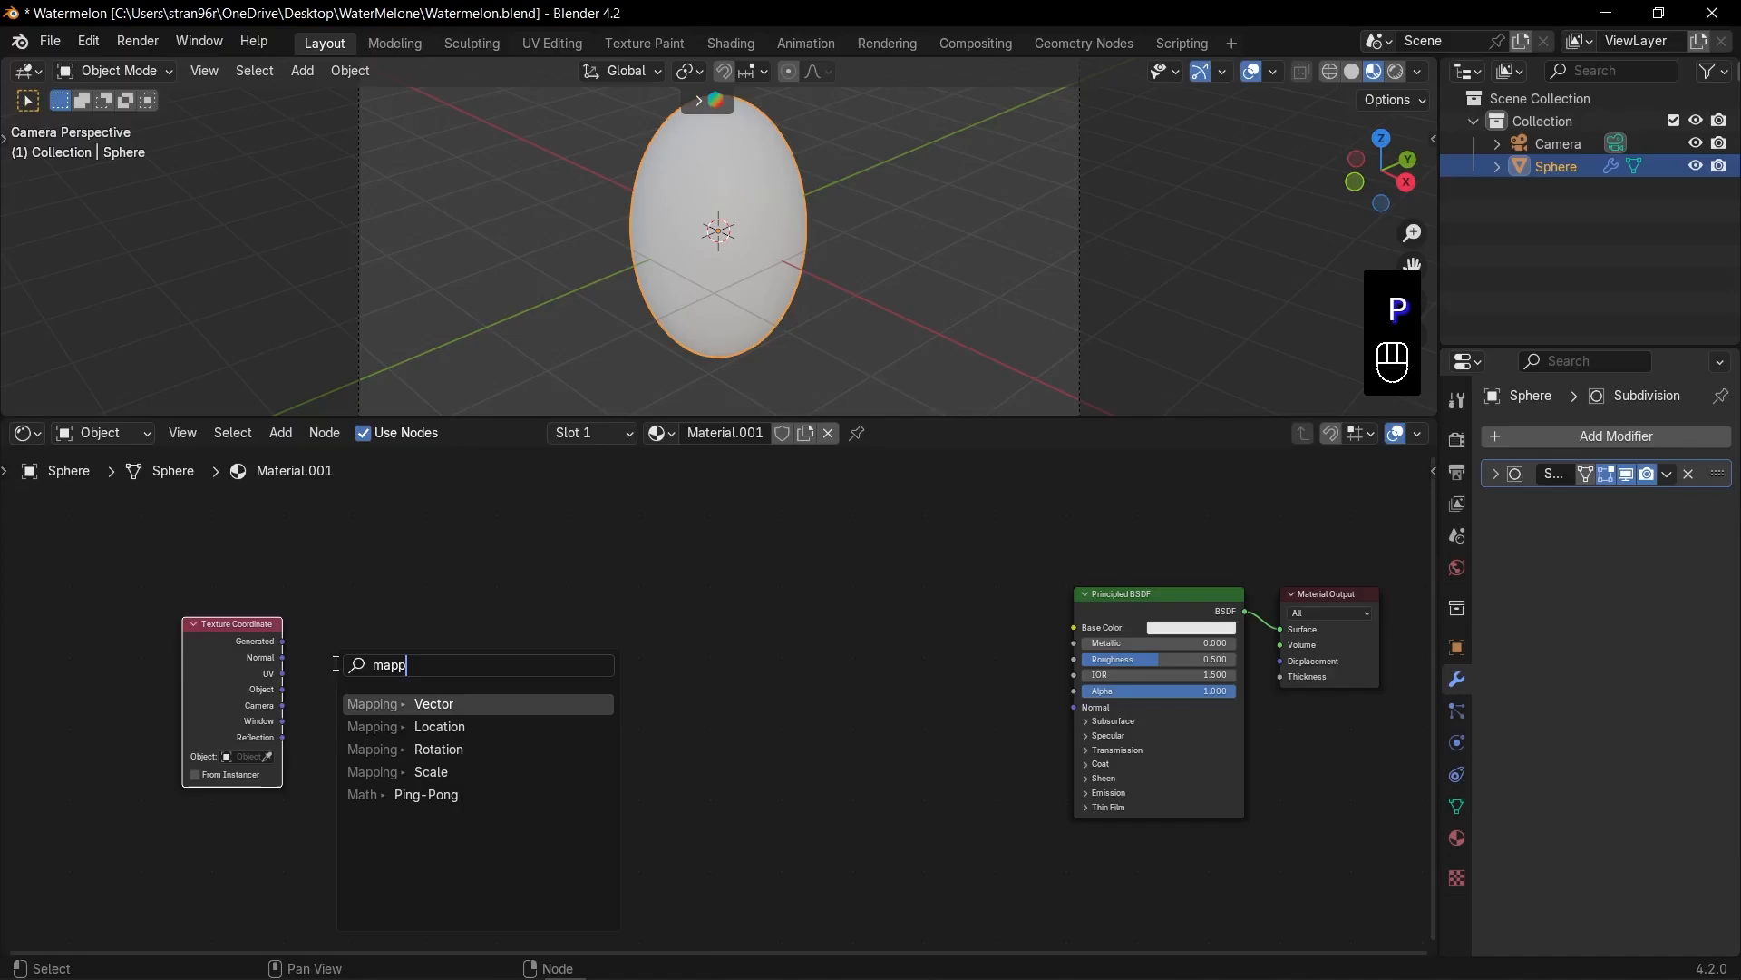
pyautogui.click(433, 703)
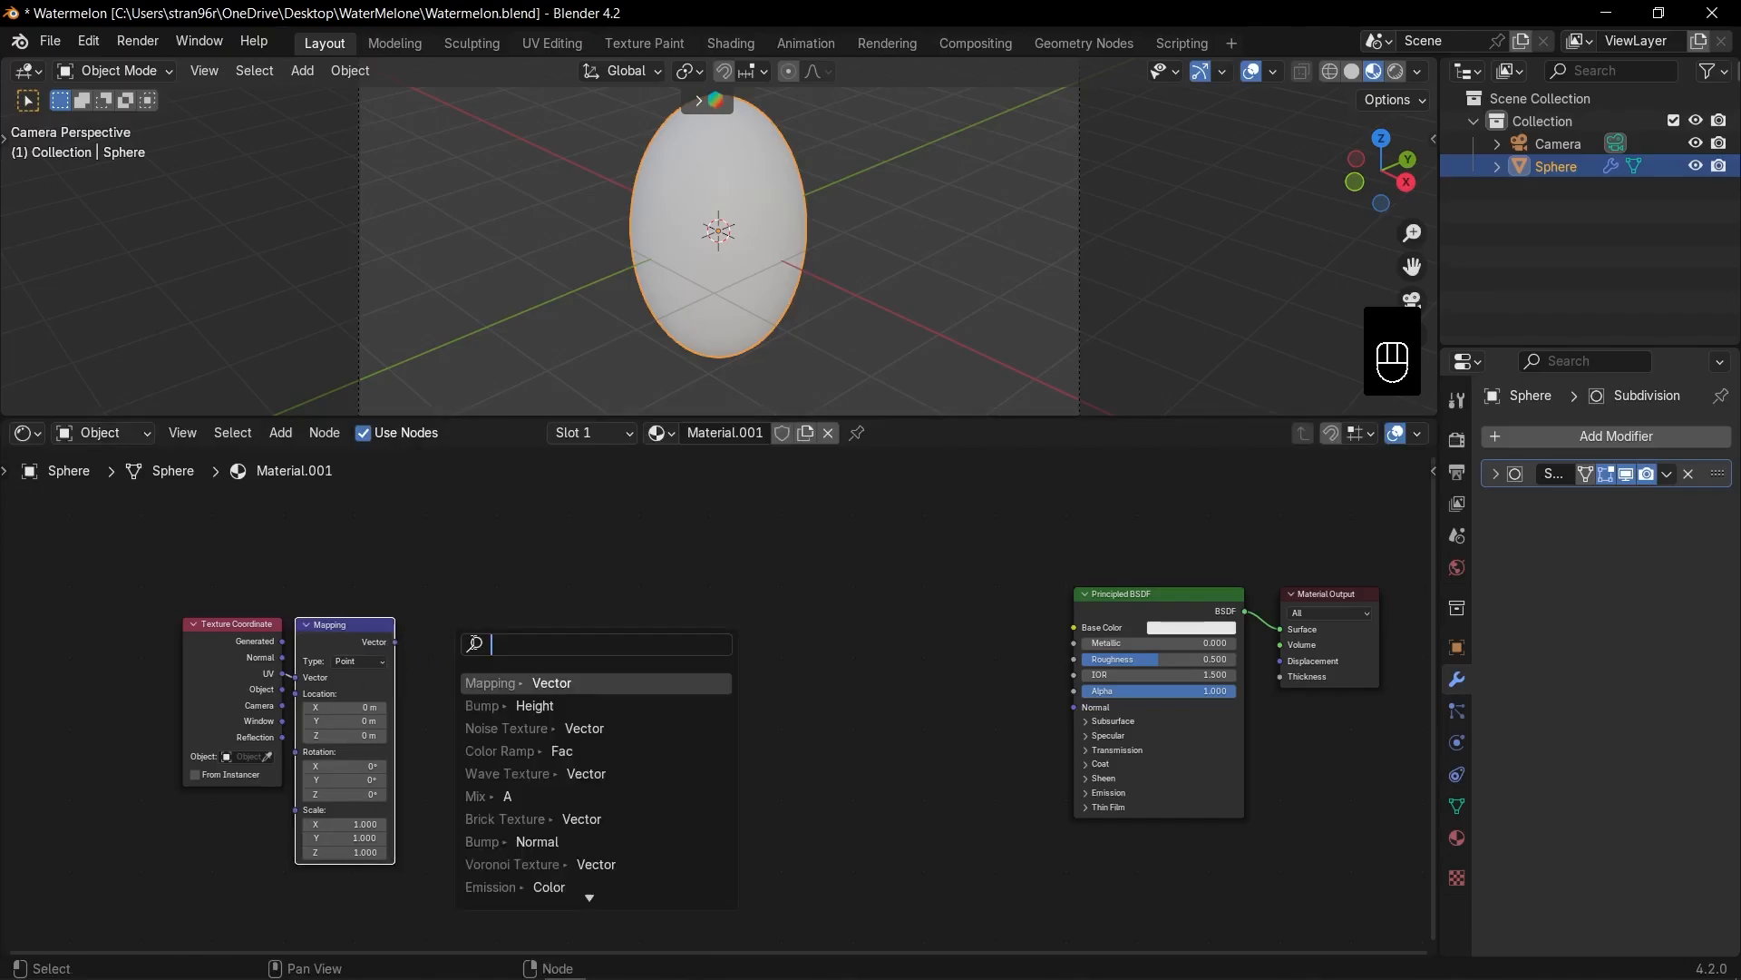
pyautogui.click(508, 773)
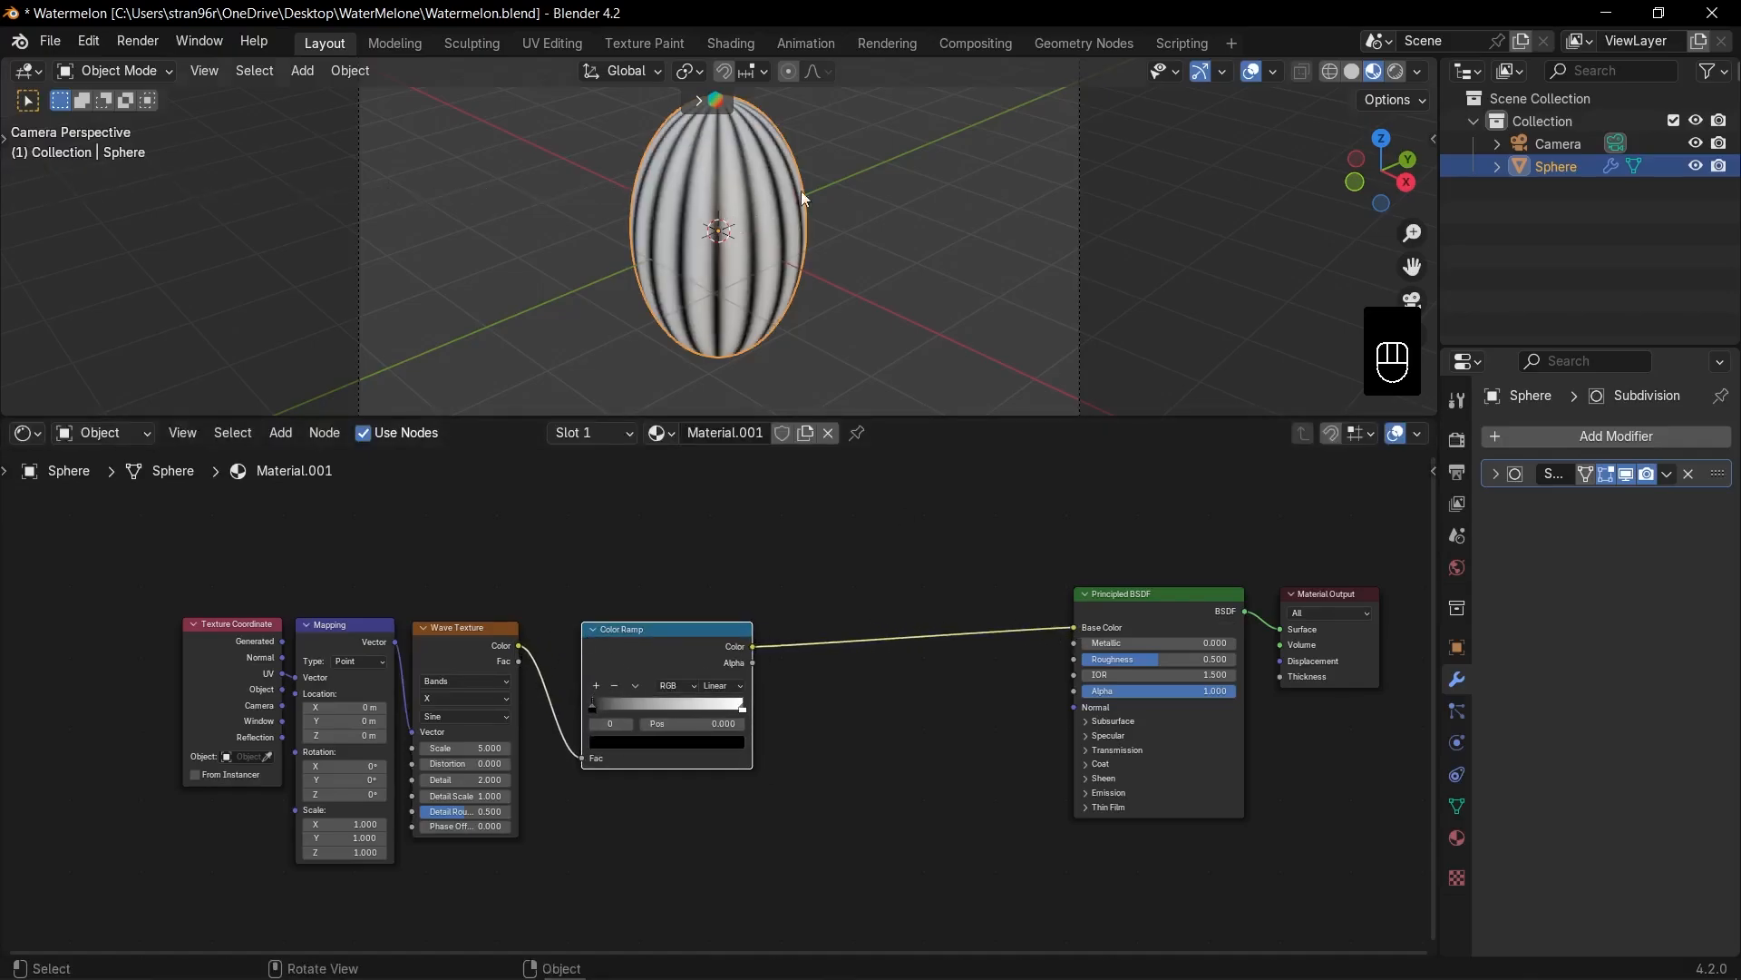
pyautogui.moveTo(772, 251)
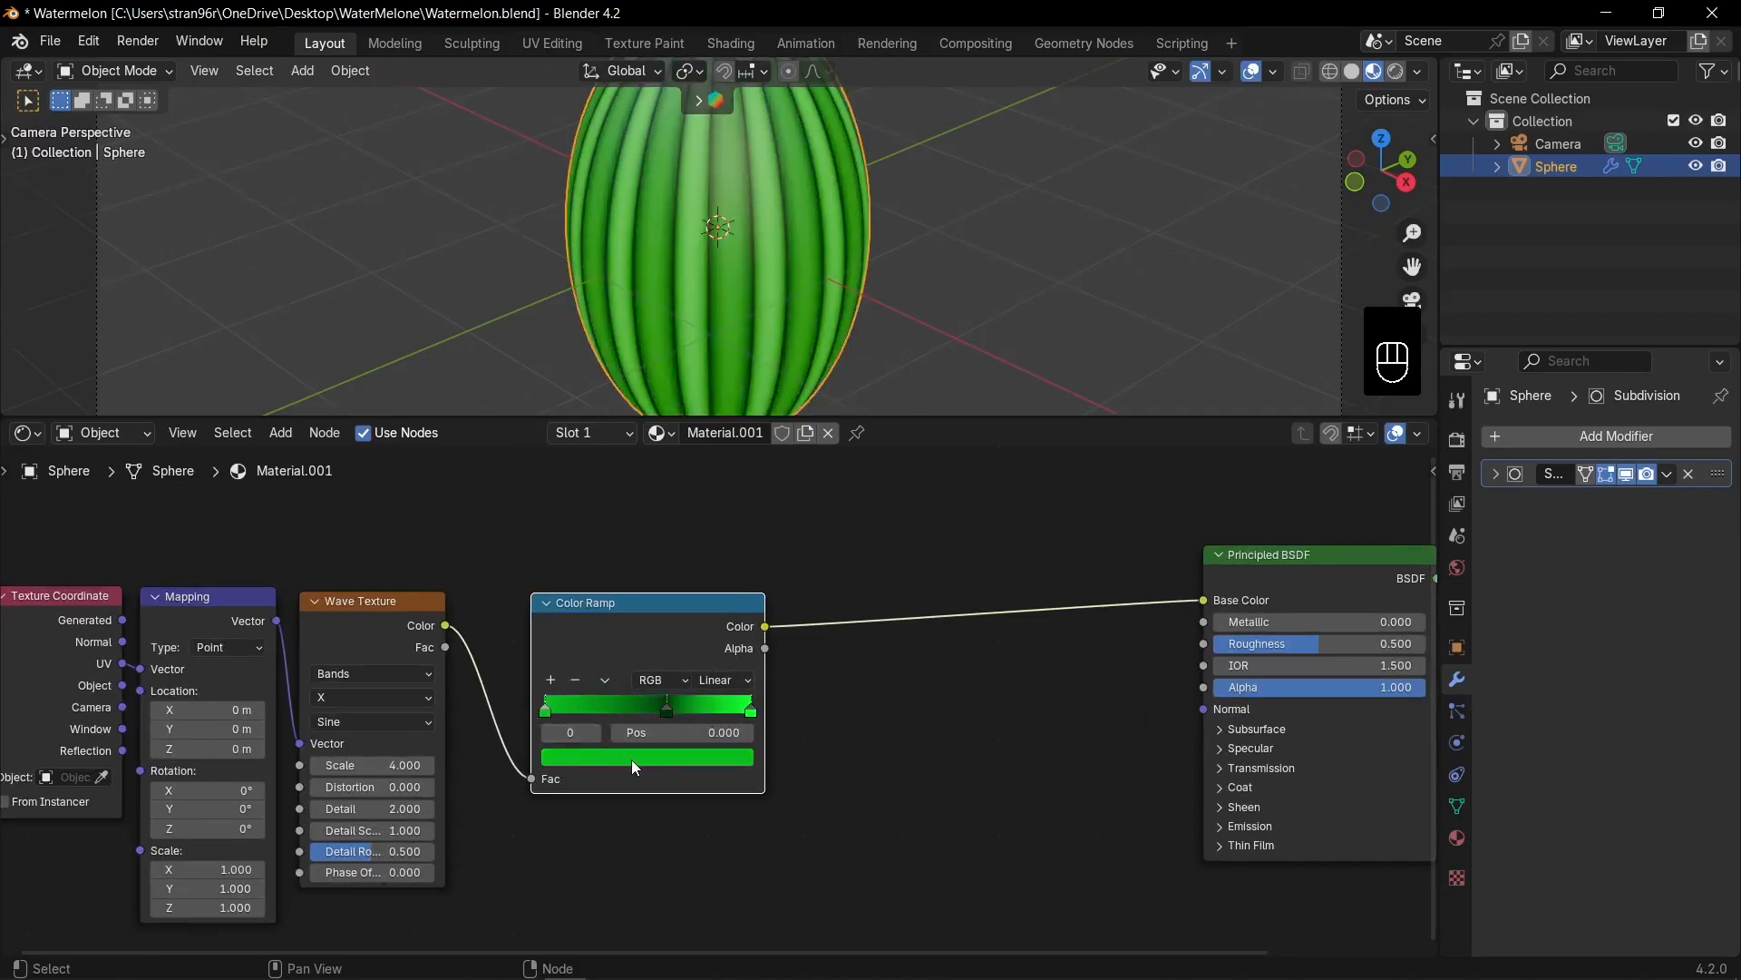
# Add a third colour stop to the green Color Ramp, positioned around 0.74.
pyautogui.click(648, 757)
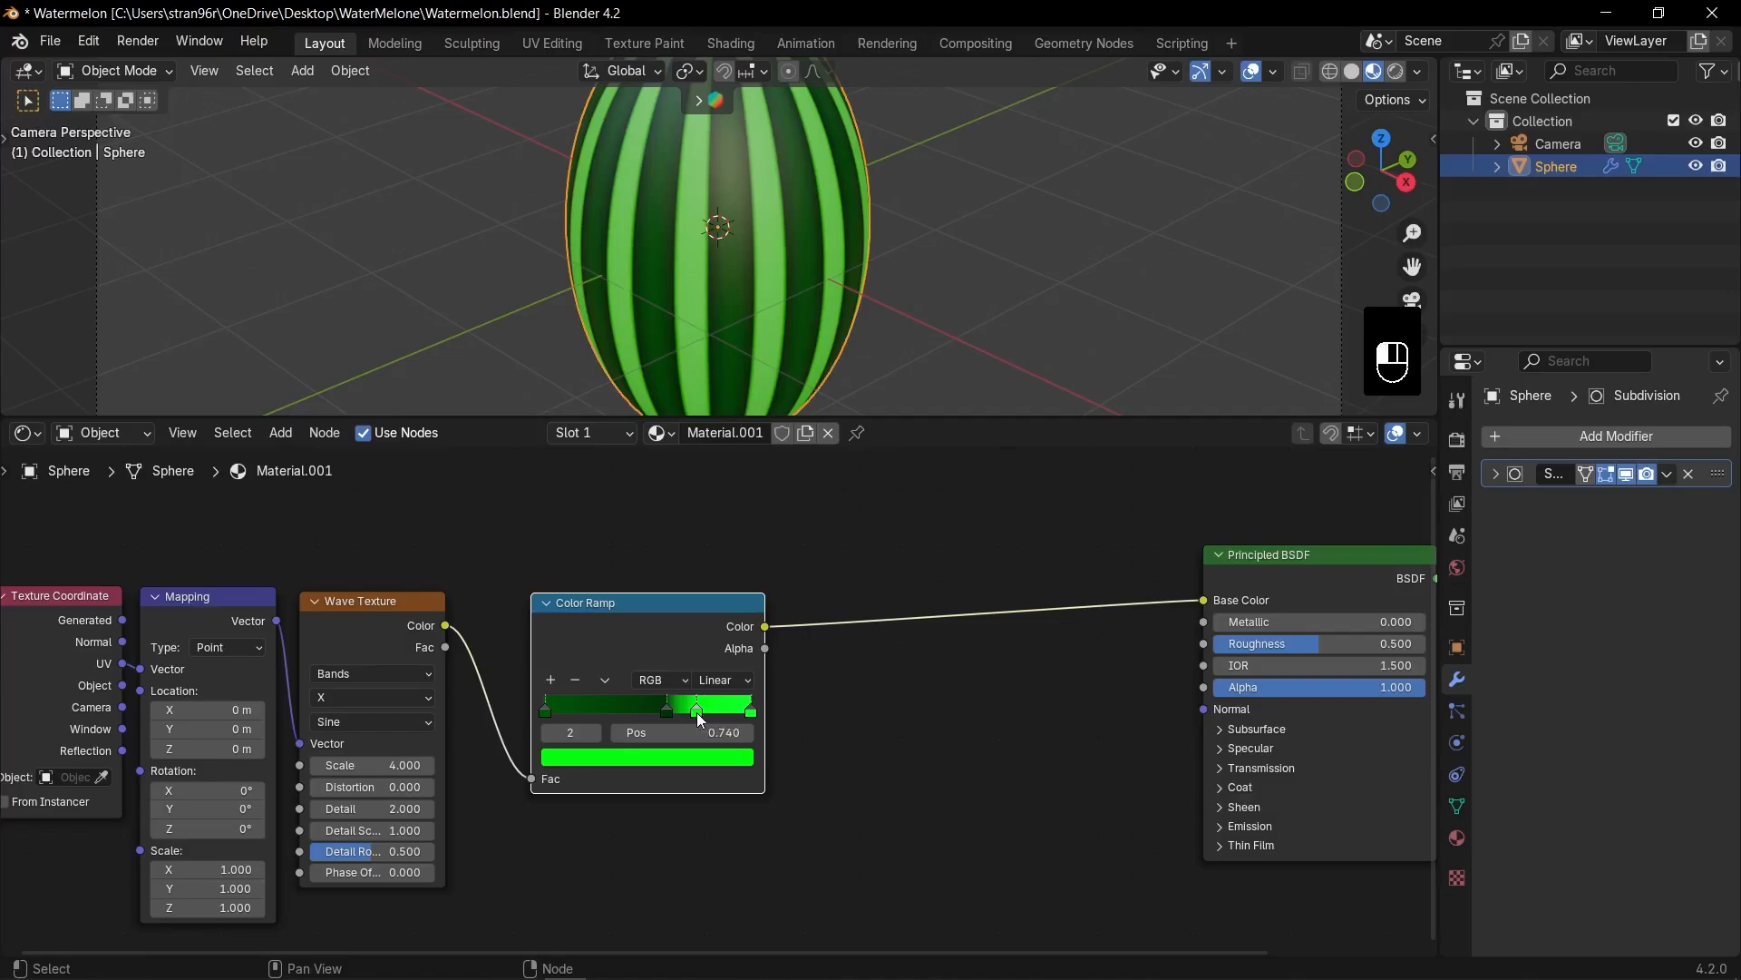
pyautogui.click(644, 755)
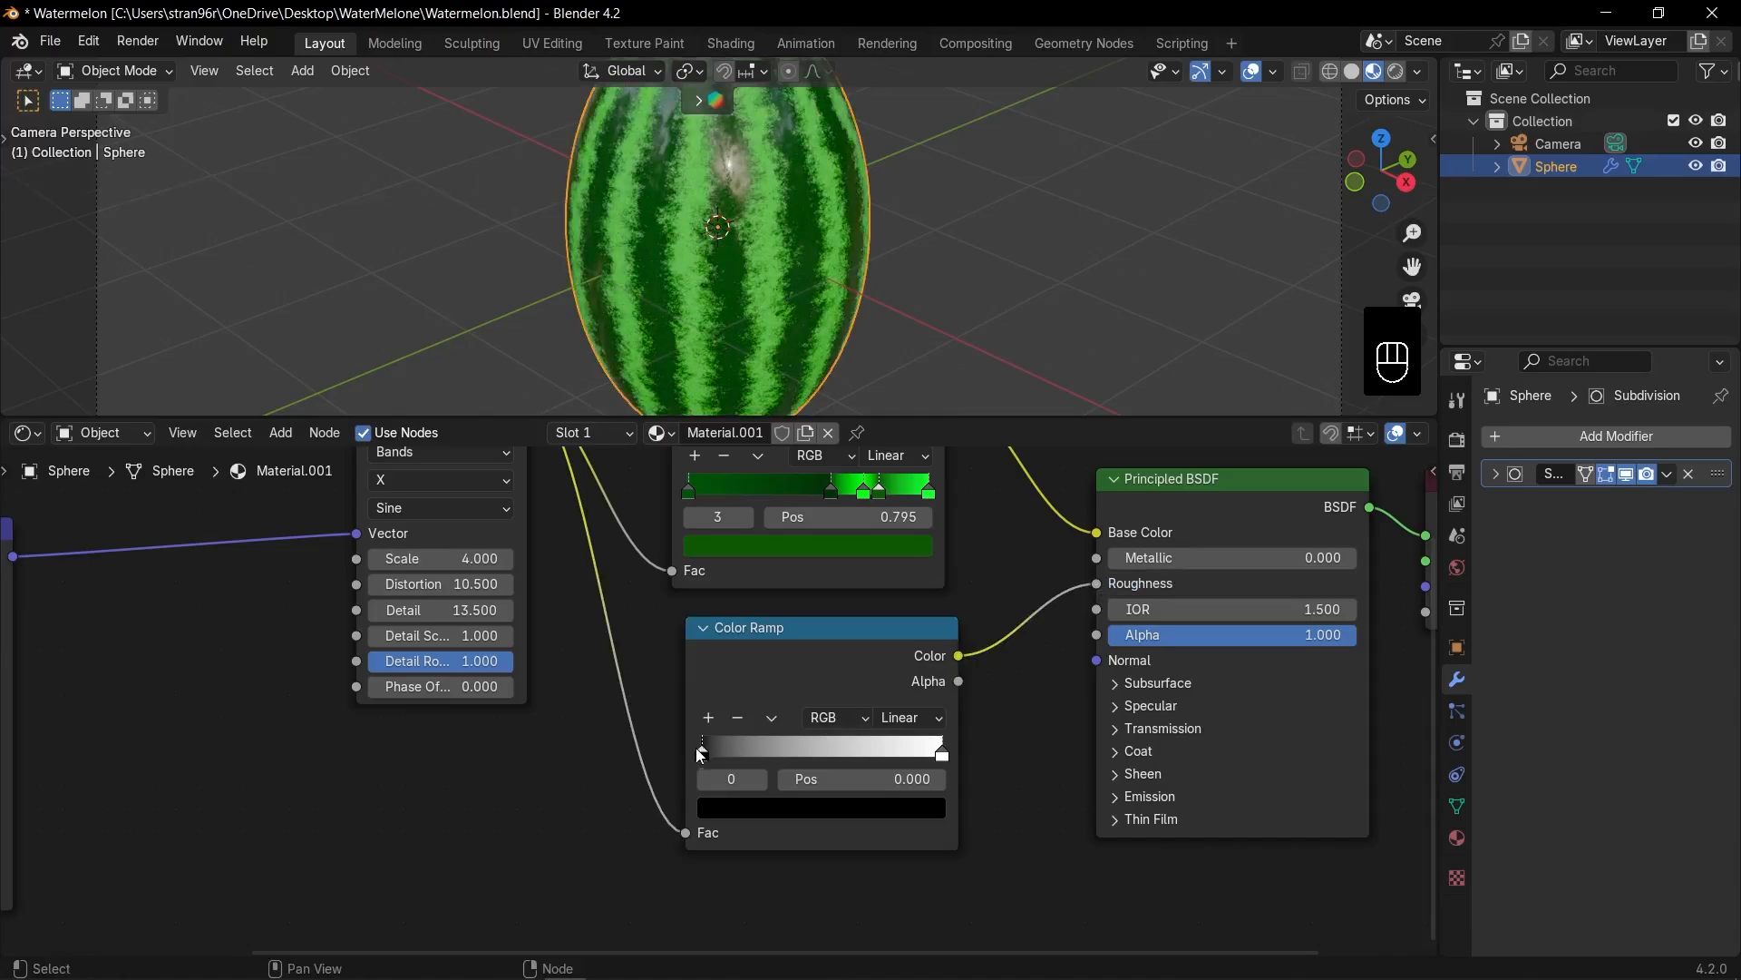
# Open the colour picker for the roughness ramp's black stop.
pyautogui.click(820, 800)
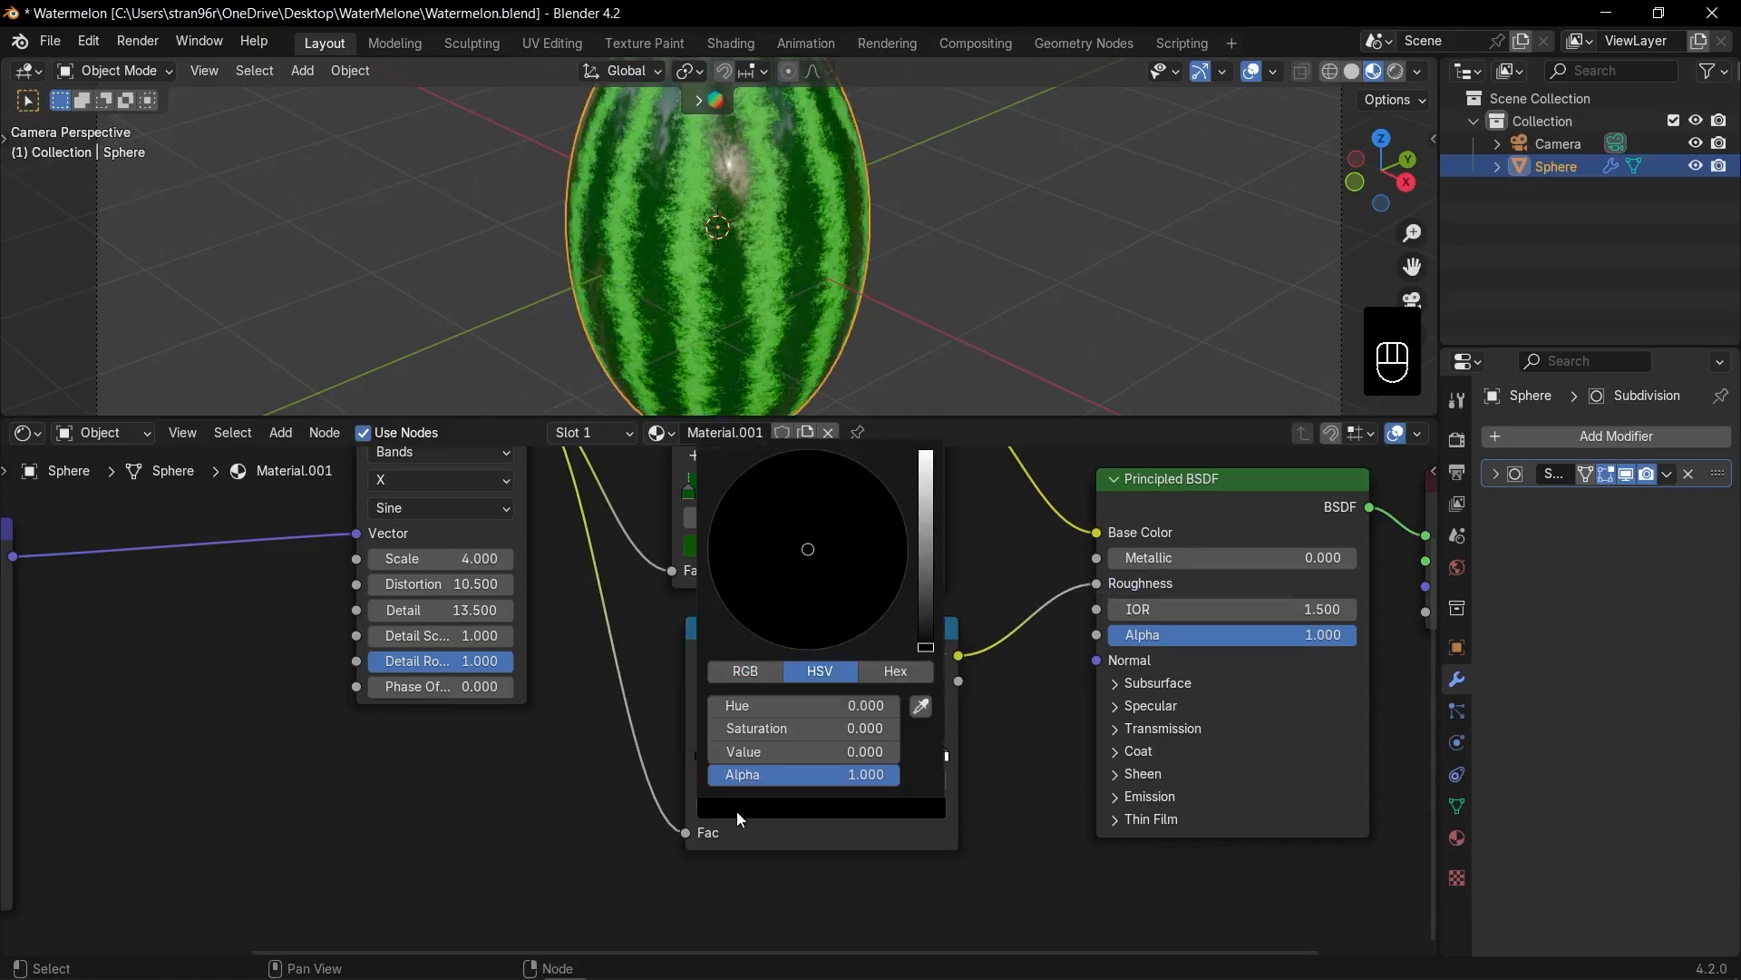